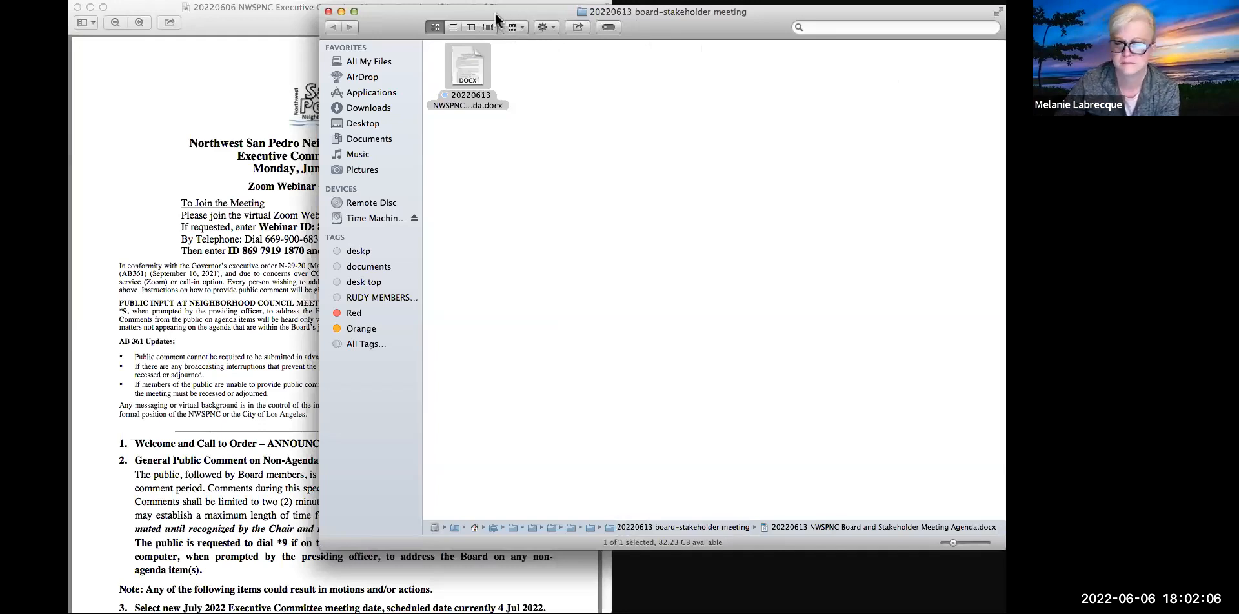
mouse_move(743, 112)
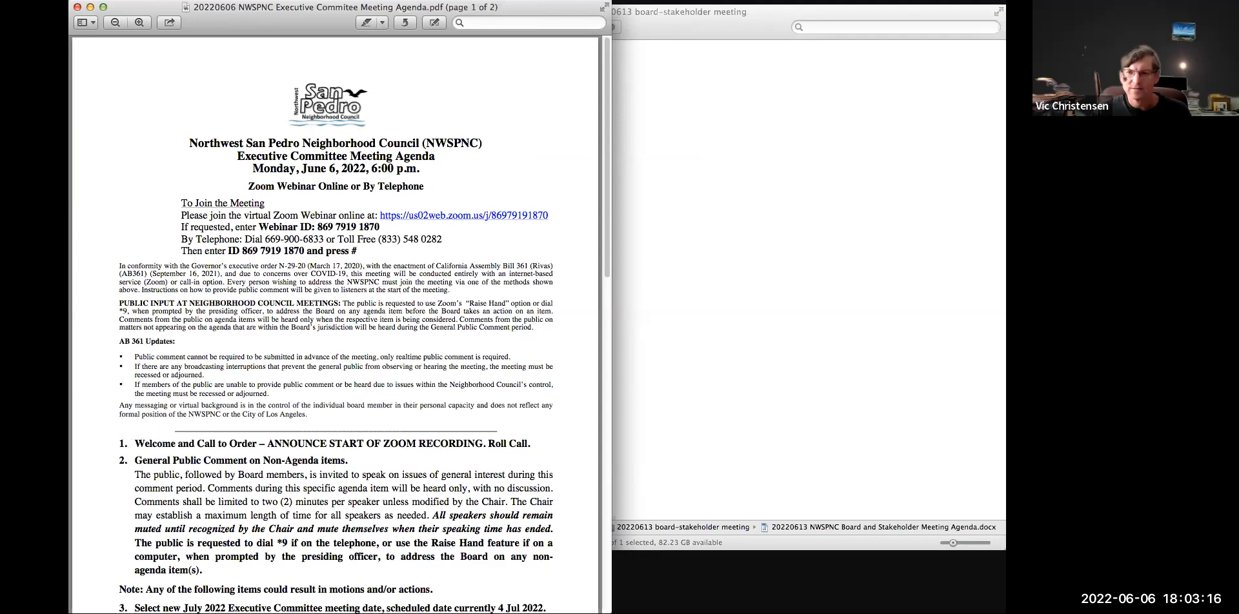
mouse_move(907, 294)
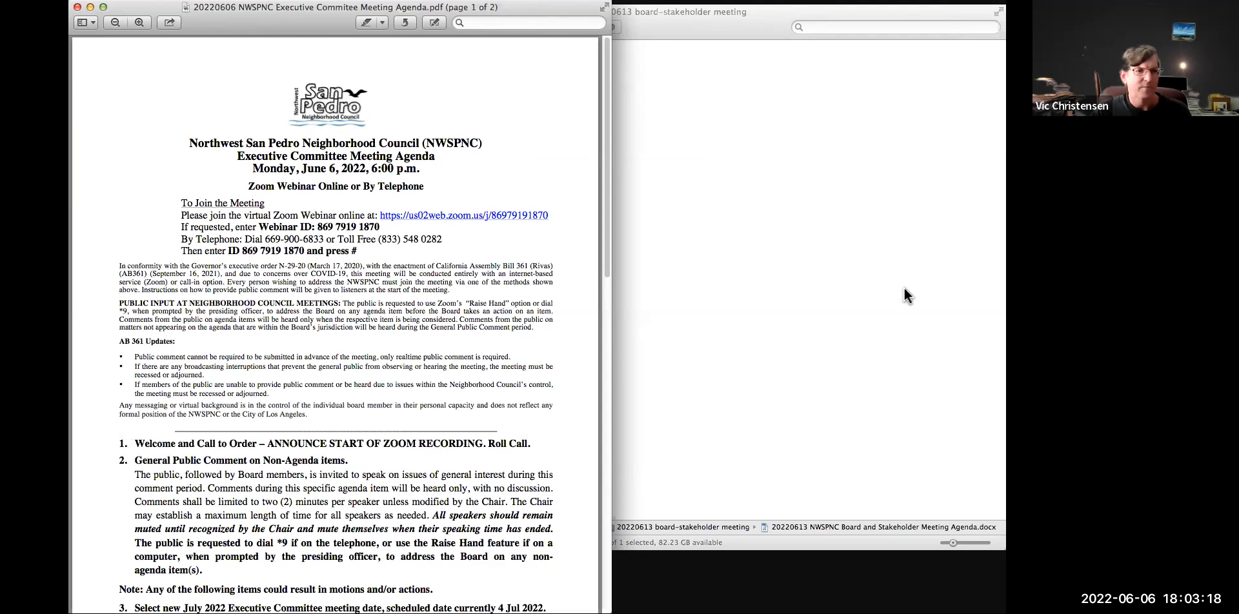
mouse_move(500, 274)
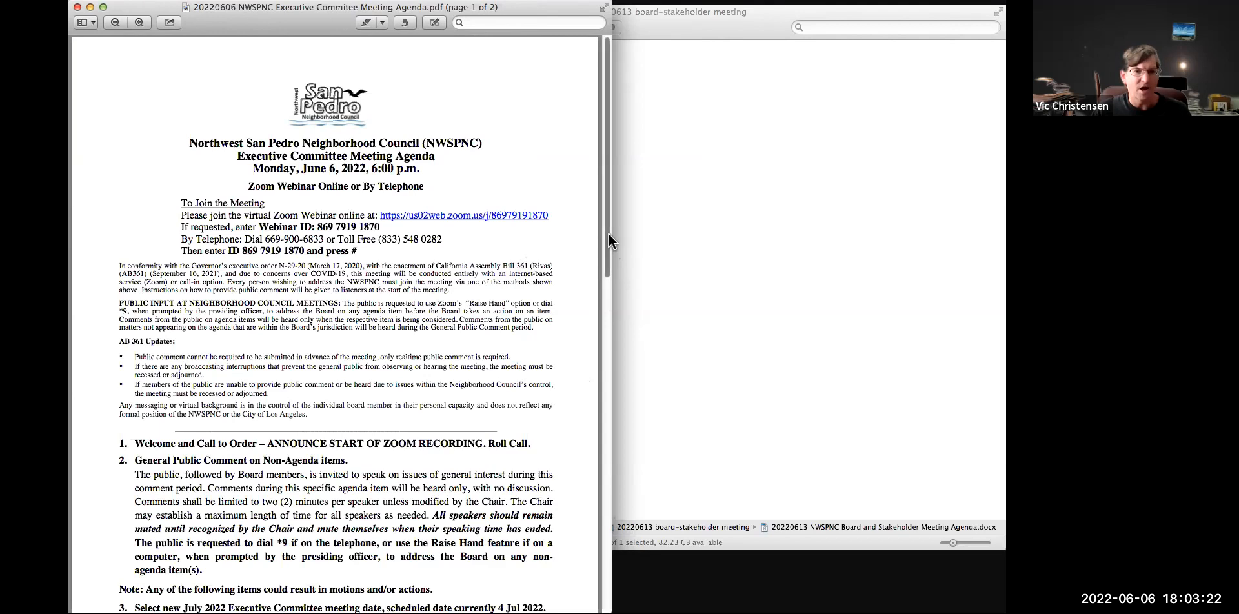
Scroll the June 6 agenda down past the page break to item 4's proposed June board items.
scroll("down", 3)
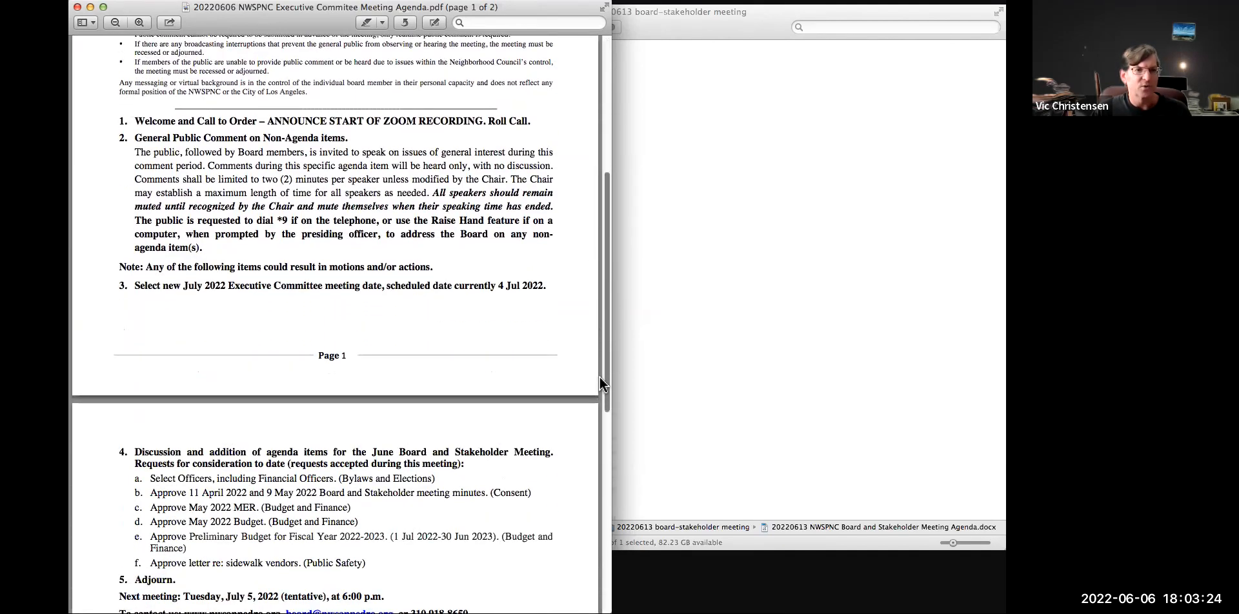
scroll("down", 3)
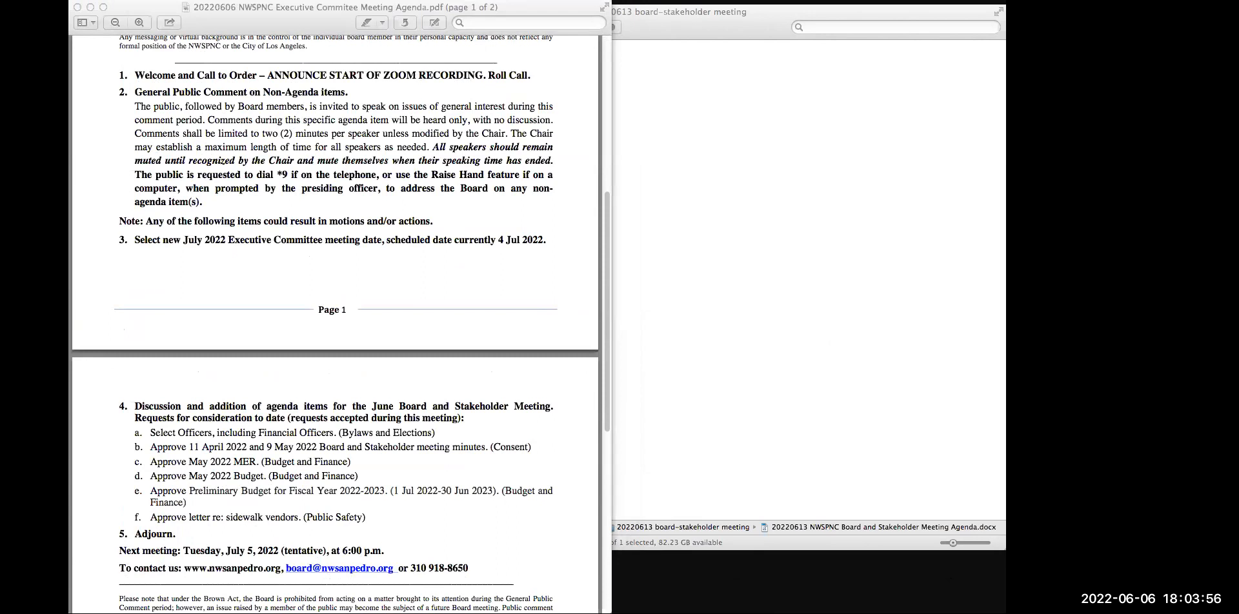
mouse_move(727, 455)
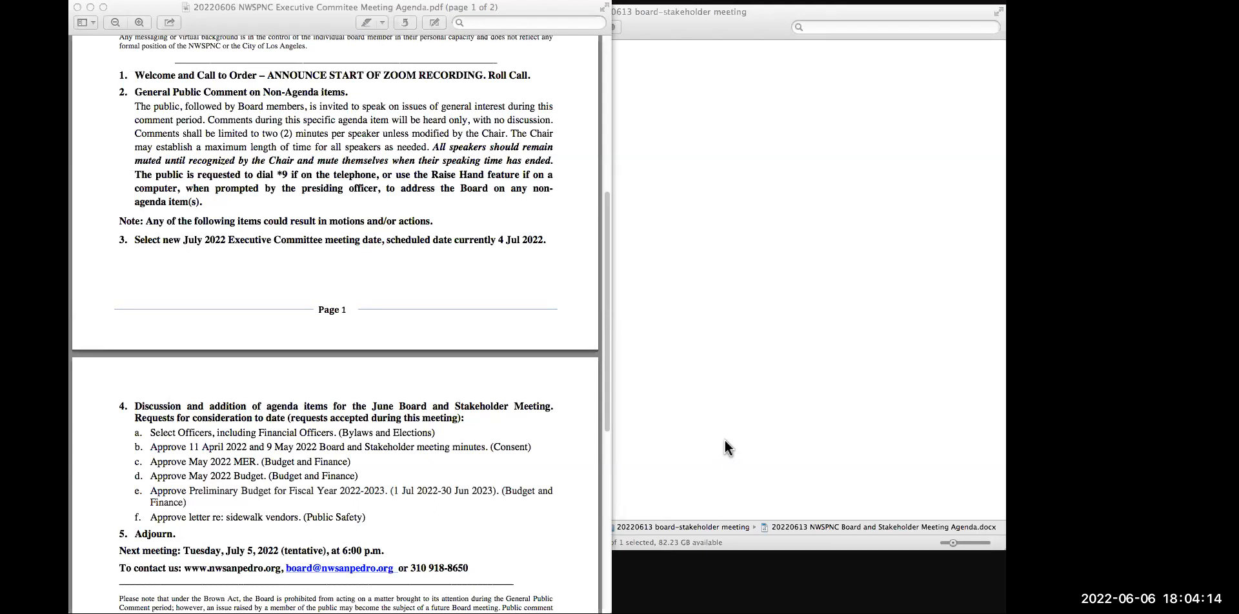
mouse_move(937, 283)
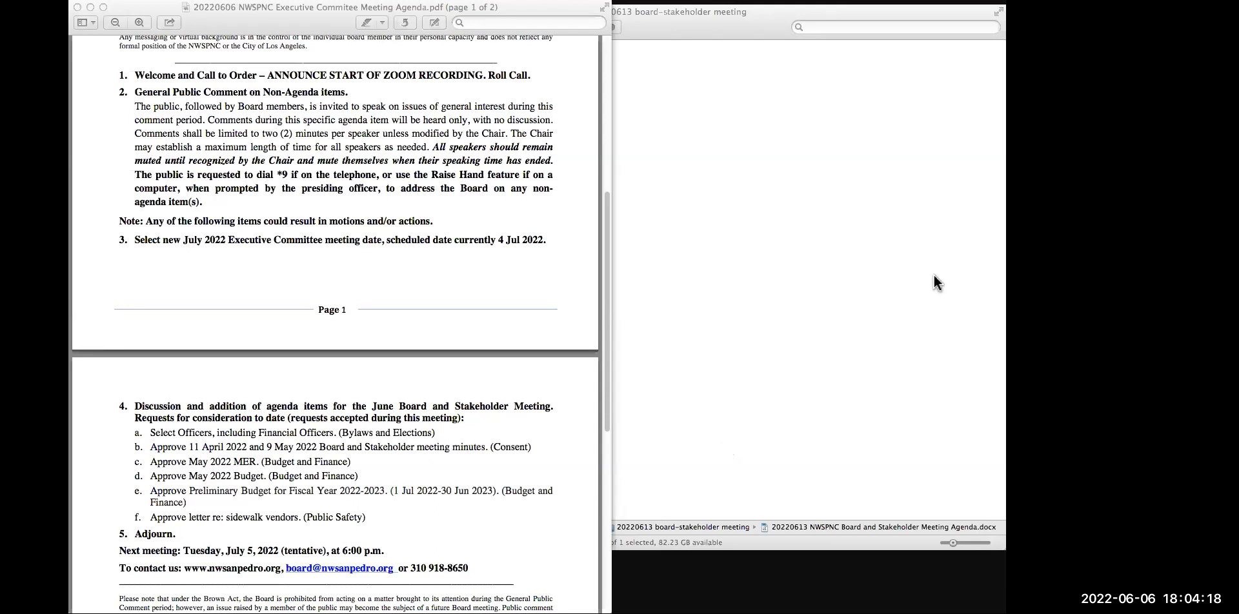
mouse_move(938, 277)
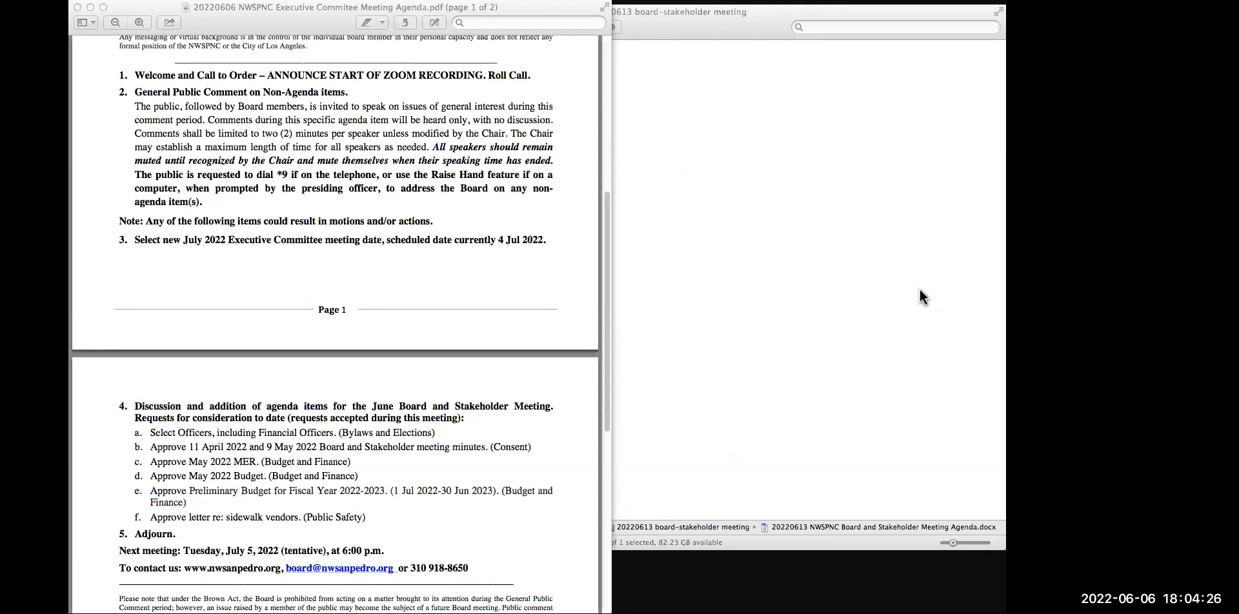
mouse_move(968, 306)
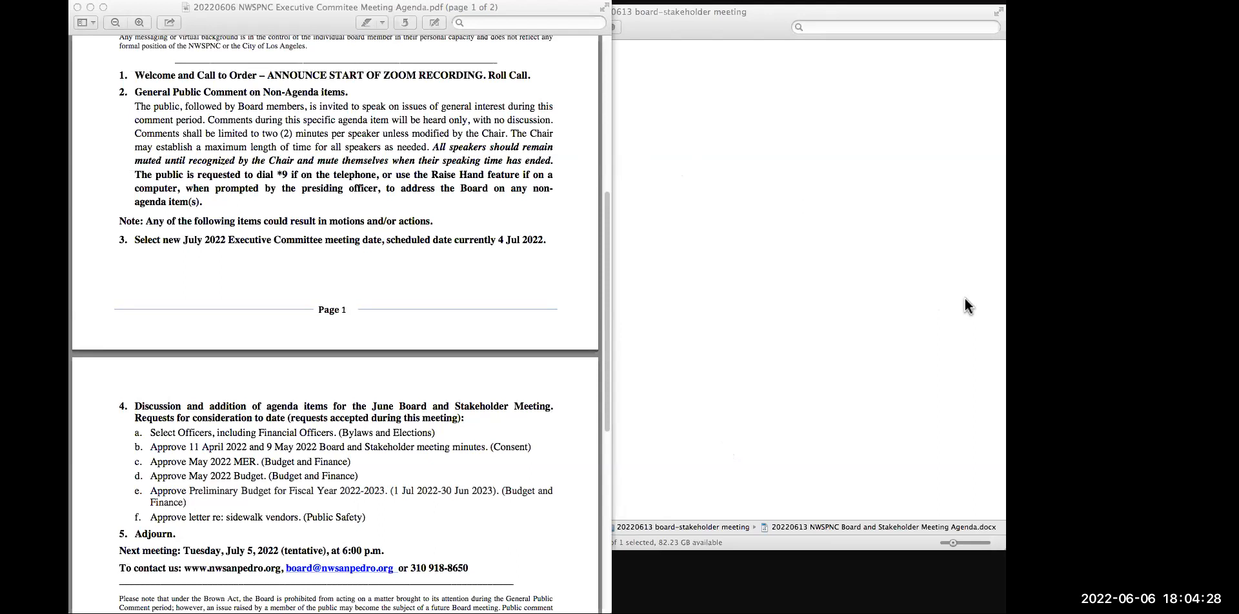
mouse_move(535, 155)
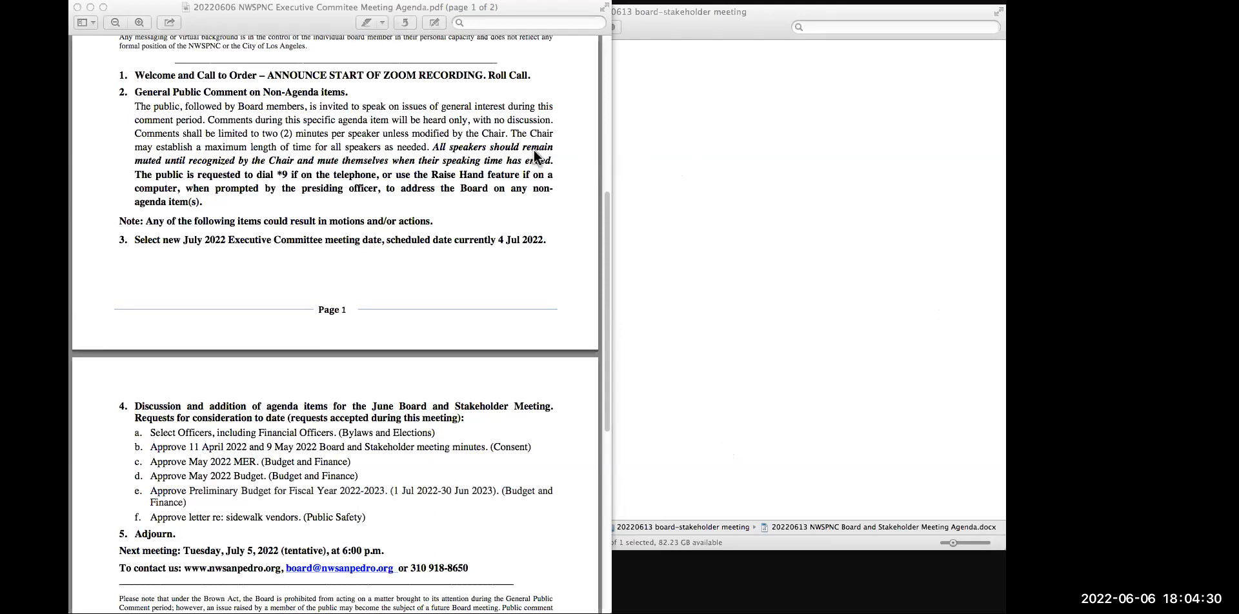
mouse_move(598, 145)
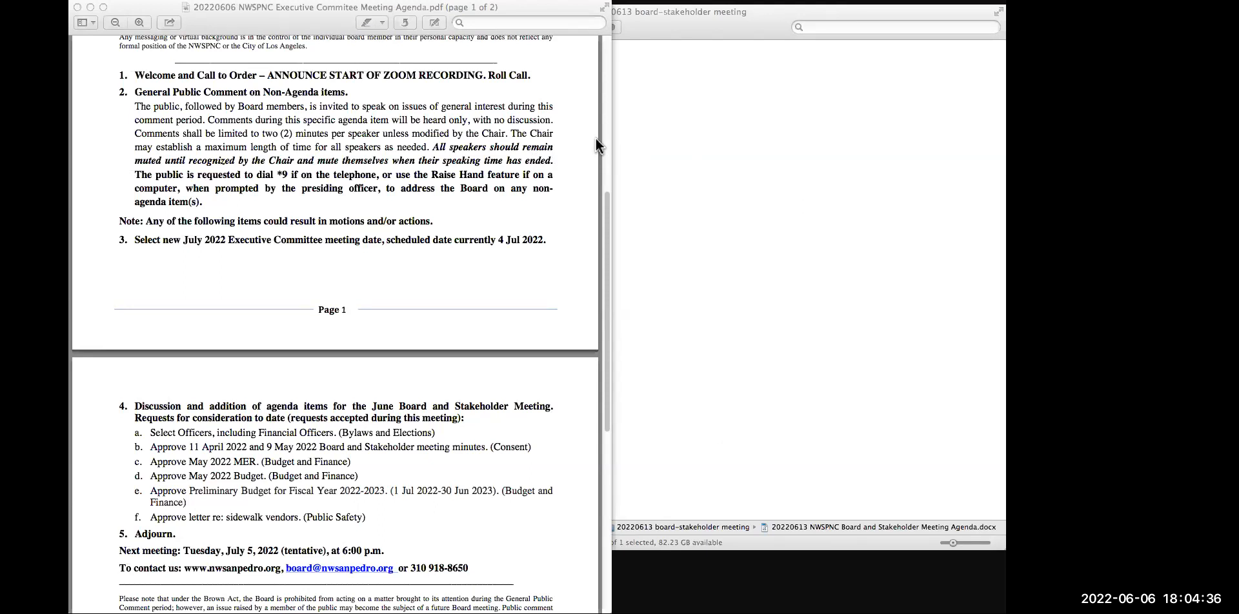
mouse_move(782, 262)
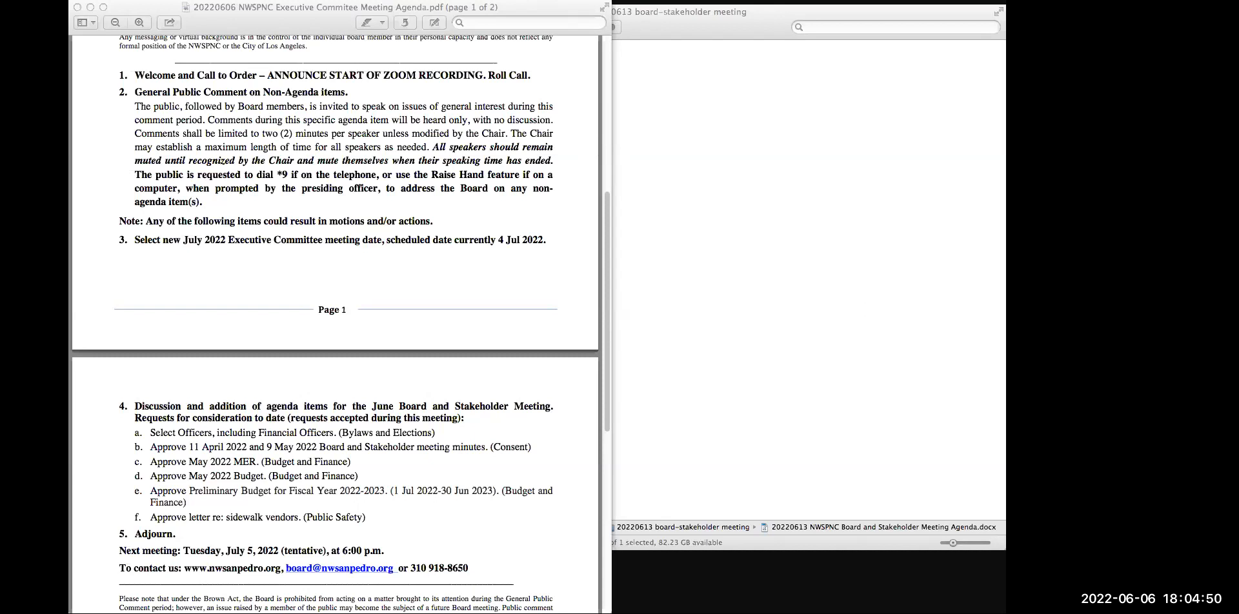
mouse_move(612, 508)
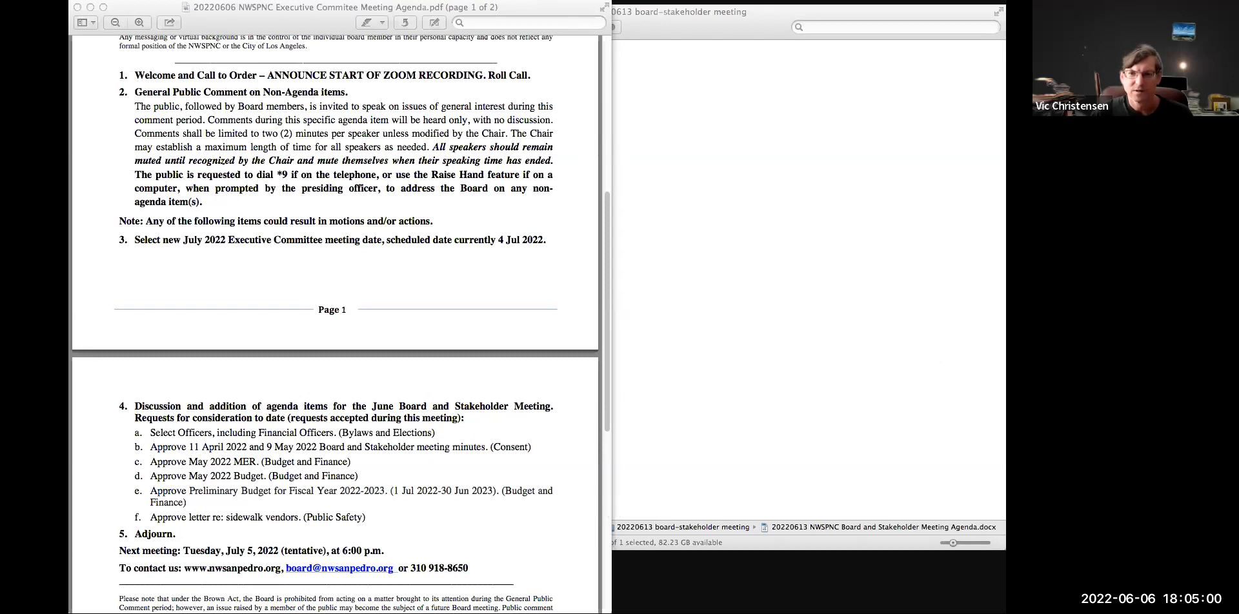
mouse_move(252, 469)
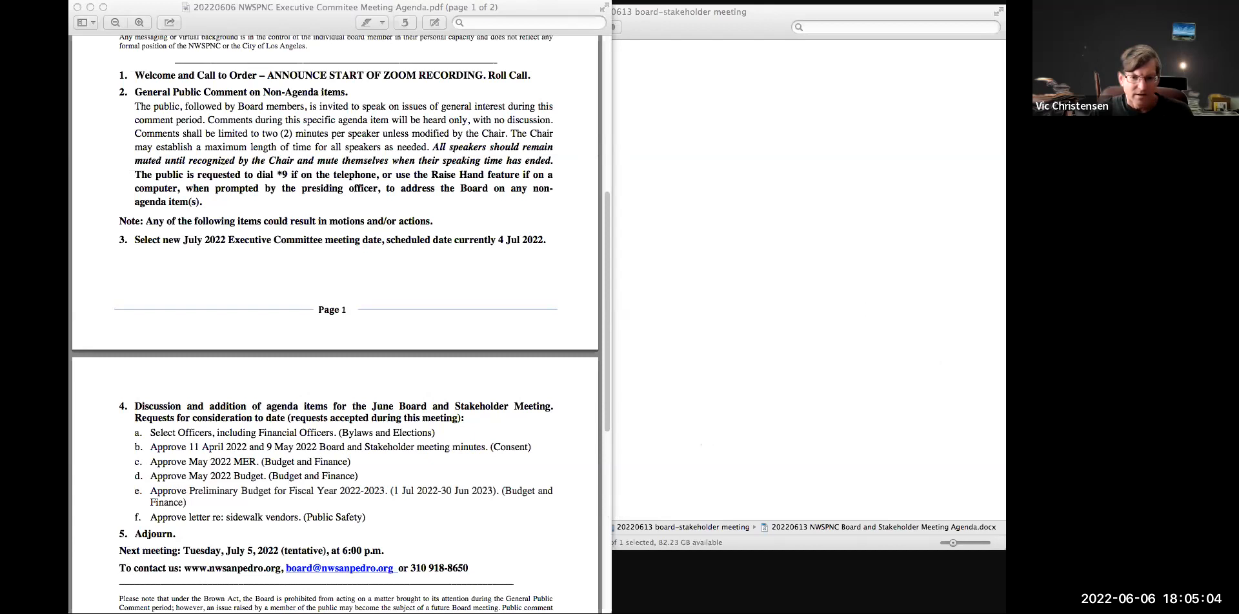
mouse_move(830, 520)
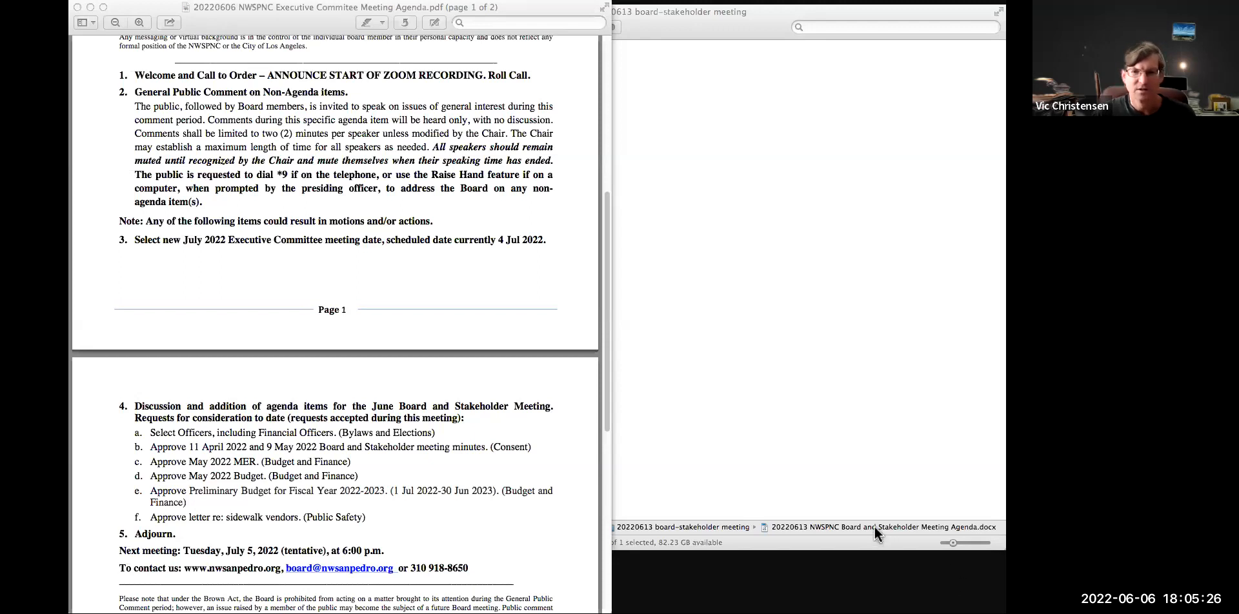
mouse_move(366, 553)
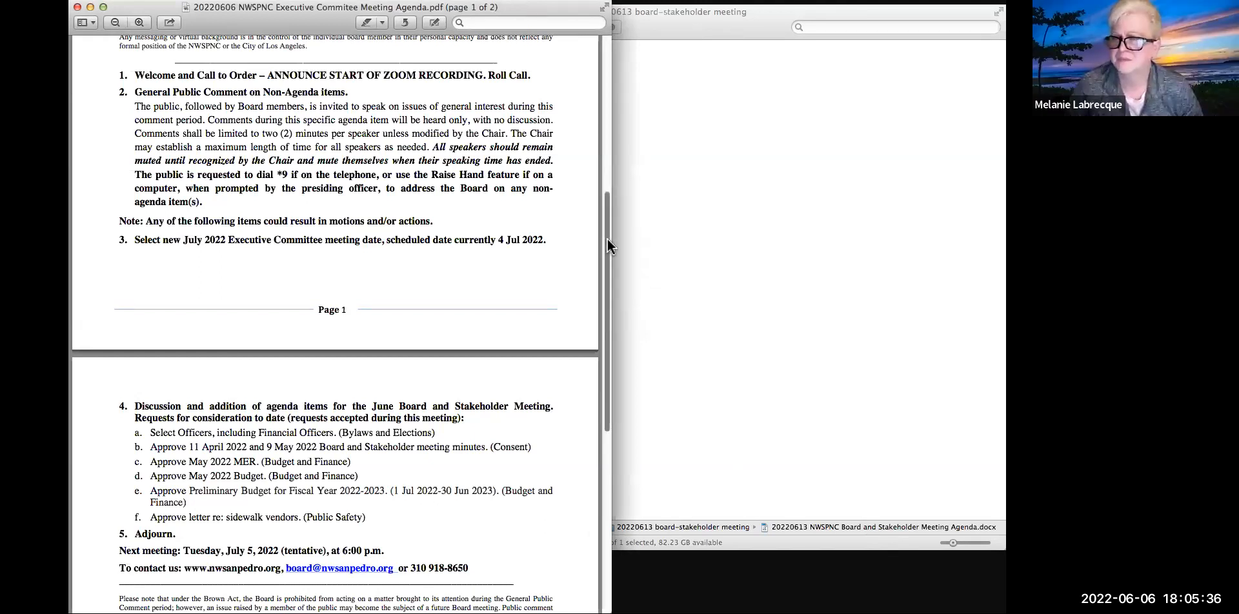
Scroll page 2 slightly further to show the Brown Act, ADA and paid-representatives notices.
scroll("down", 3)
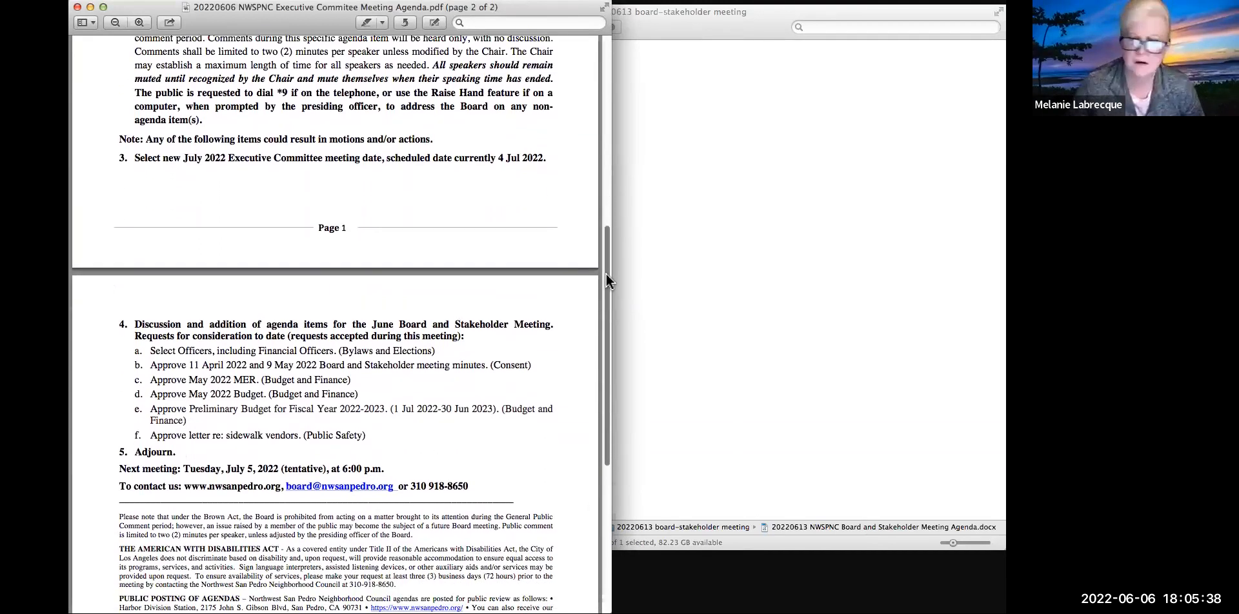
scroll("down", 3)
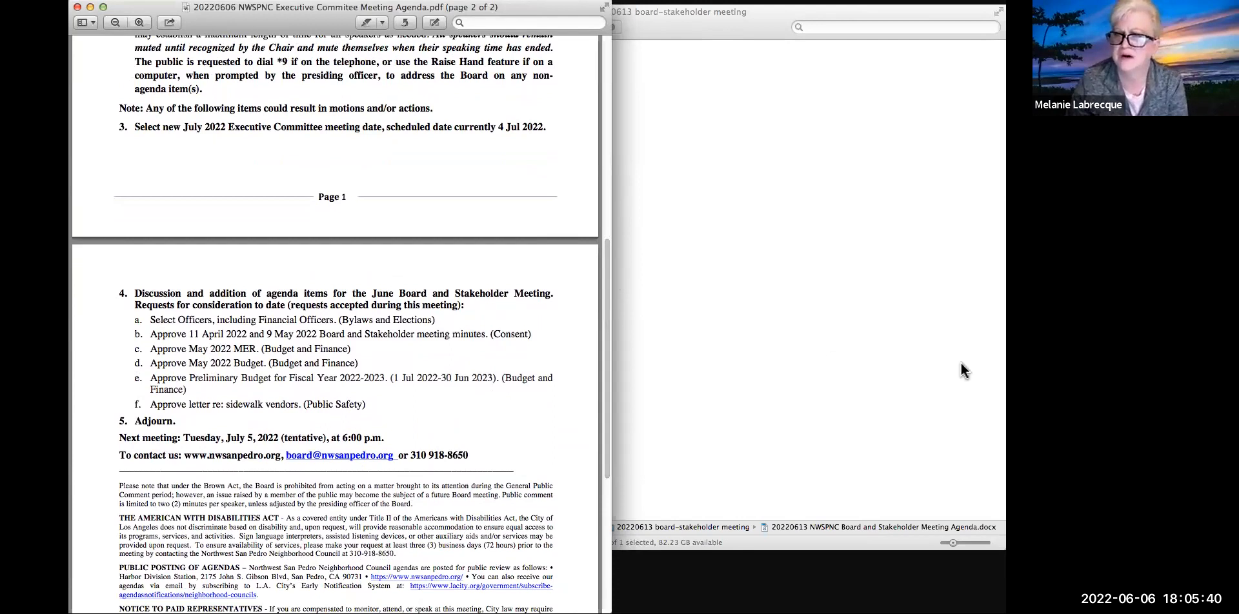
mouse_move(958, 151)
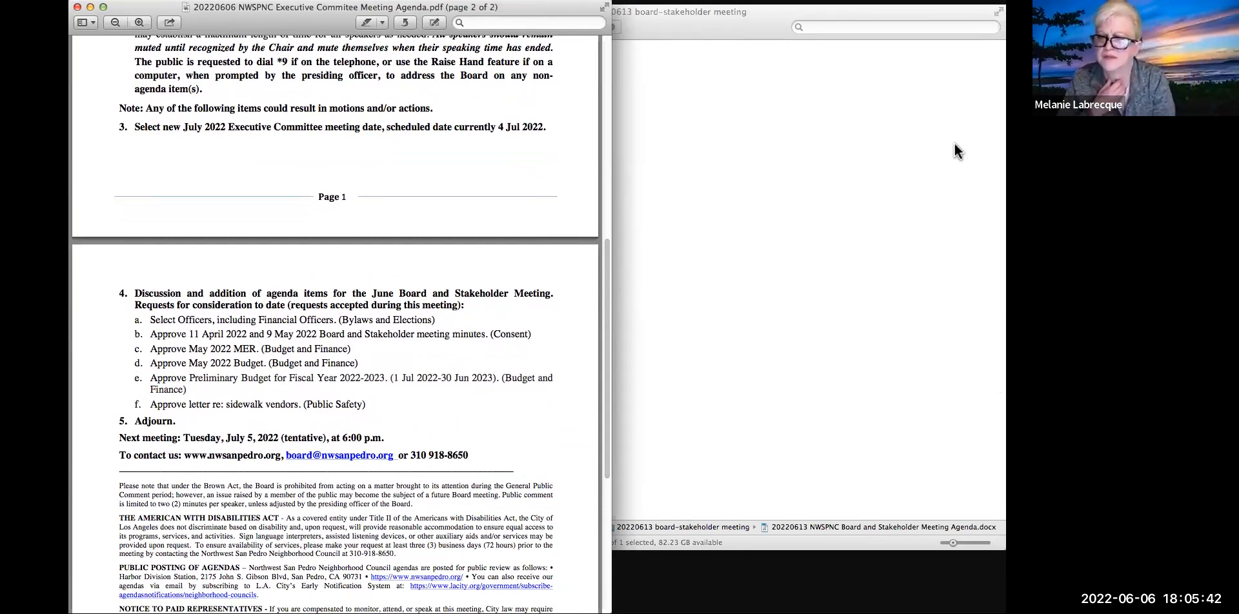
mouse_move(913, 92)
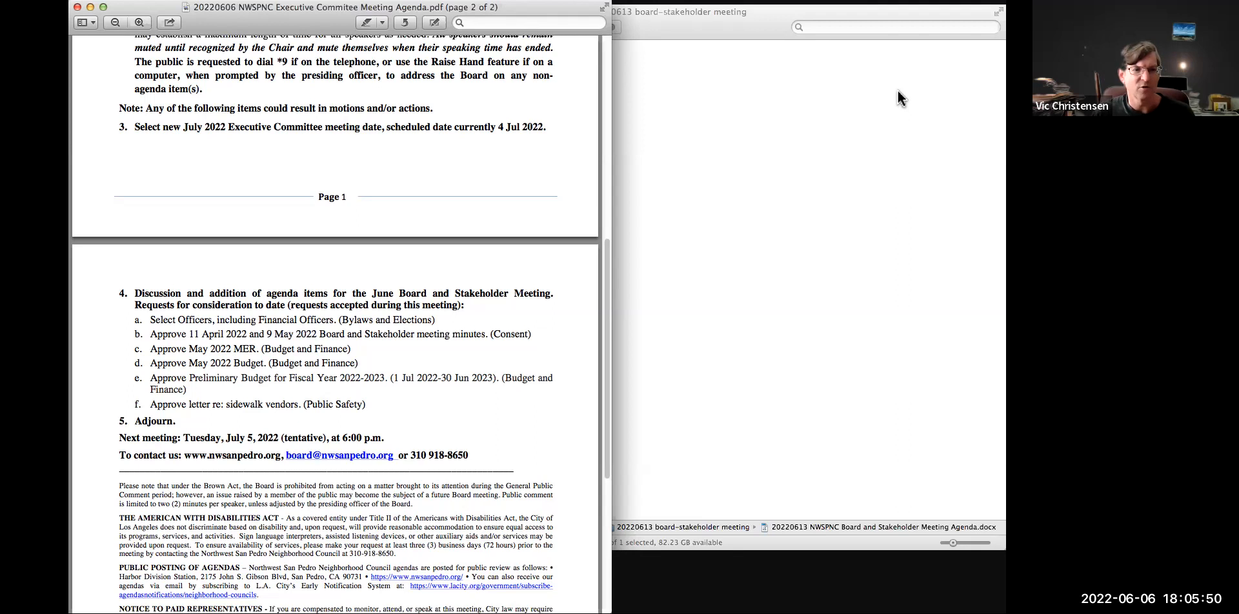
mouse_move(895, 98)
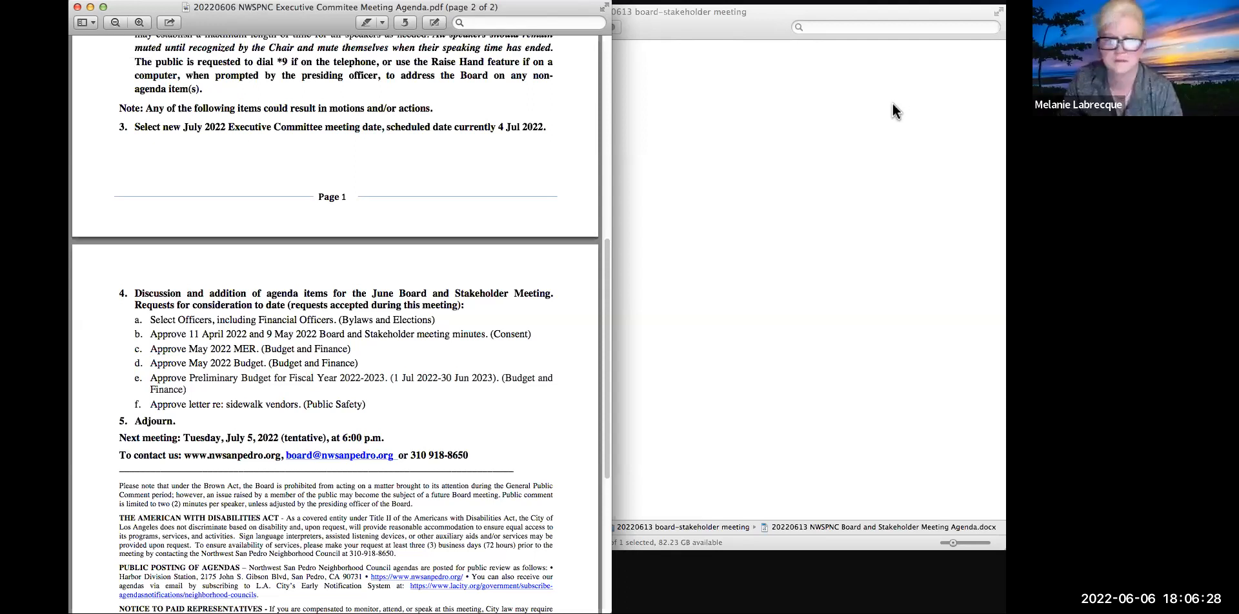
mouse_move(903, 108)
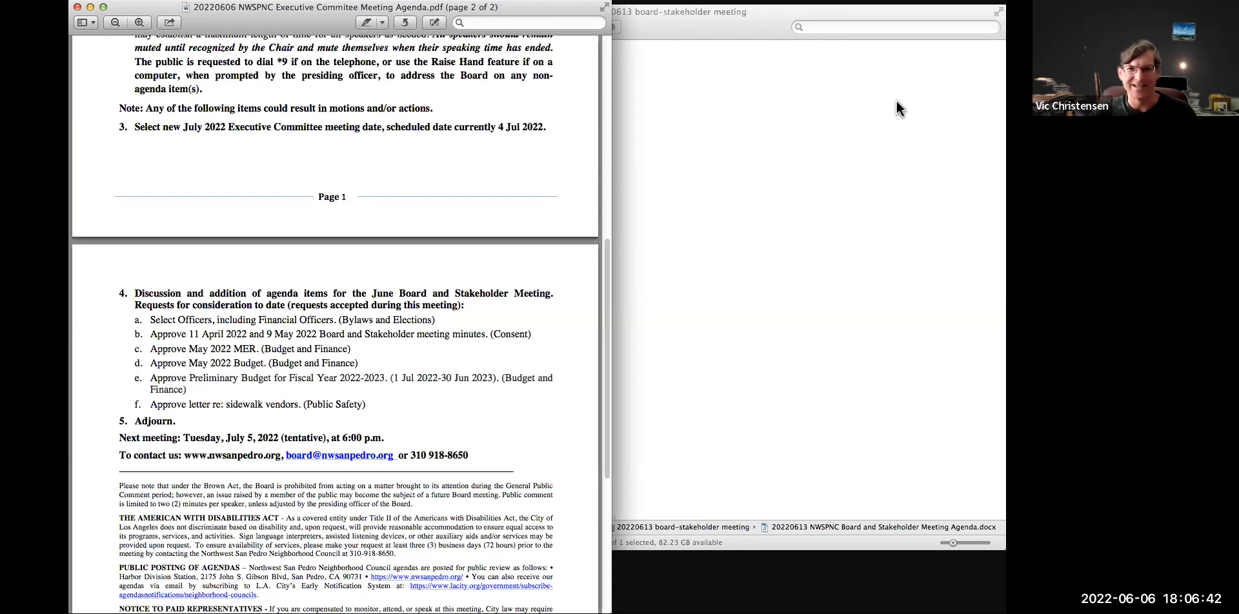
mouse_move(906, 109)
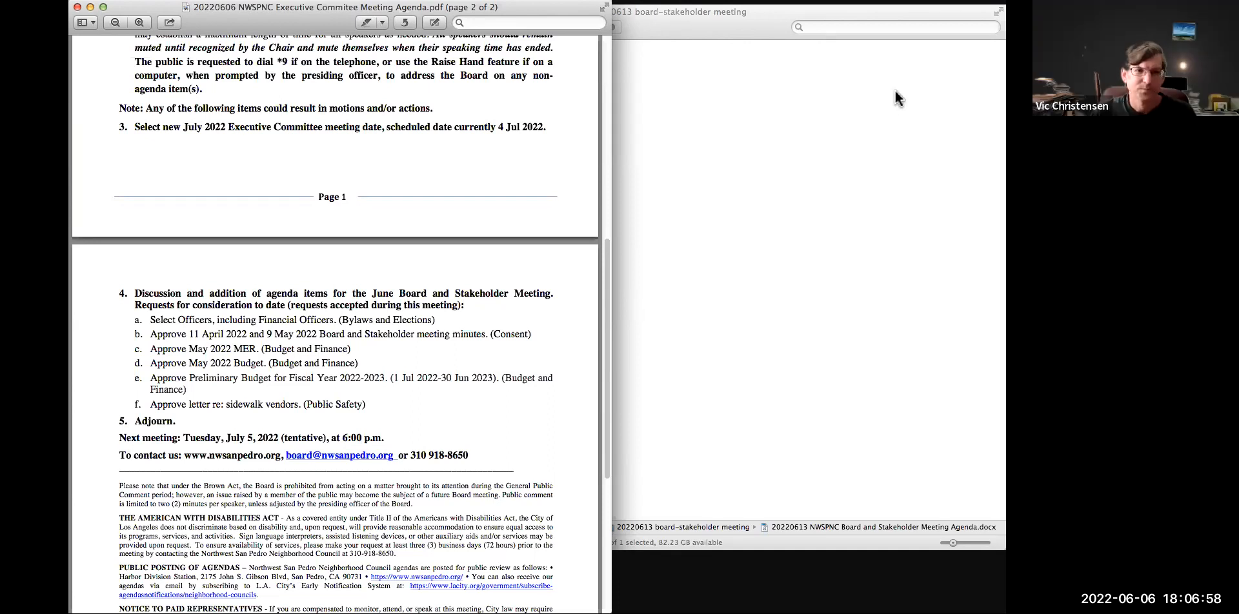
mouse_move(832, 249)
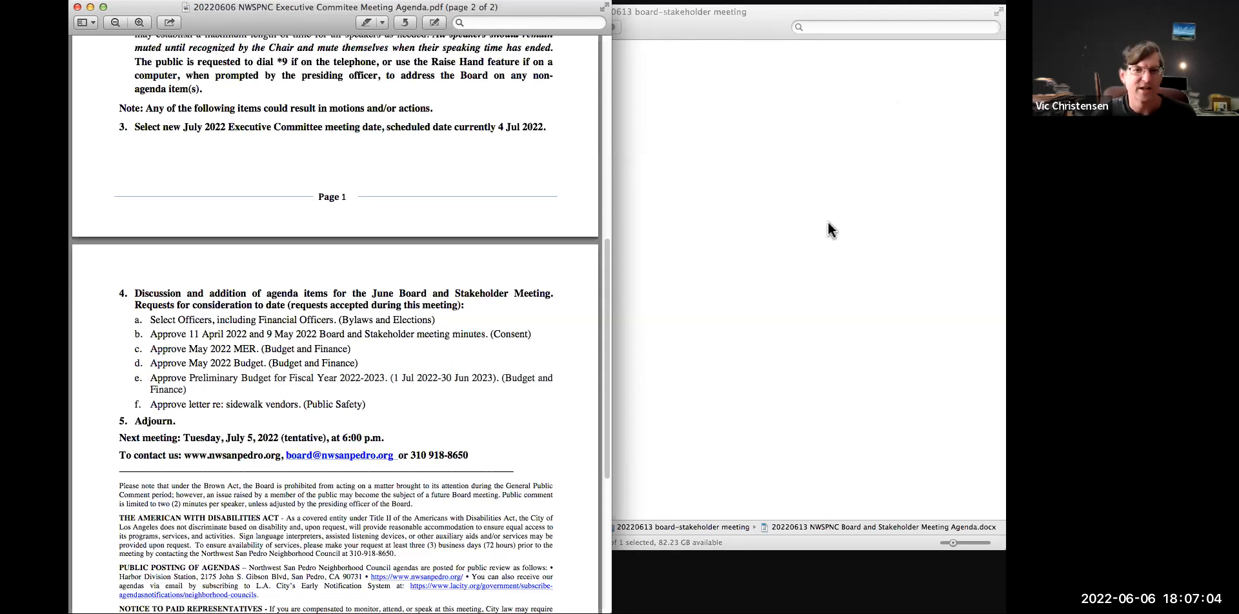
mouse_move(864, 90)
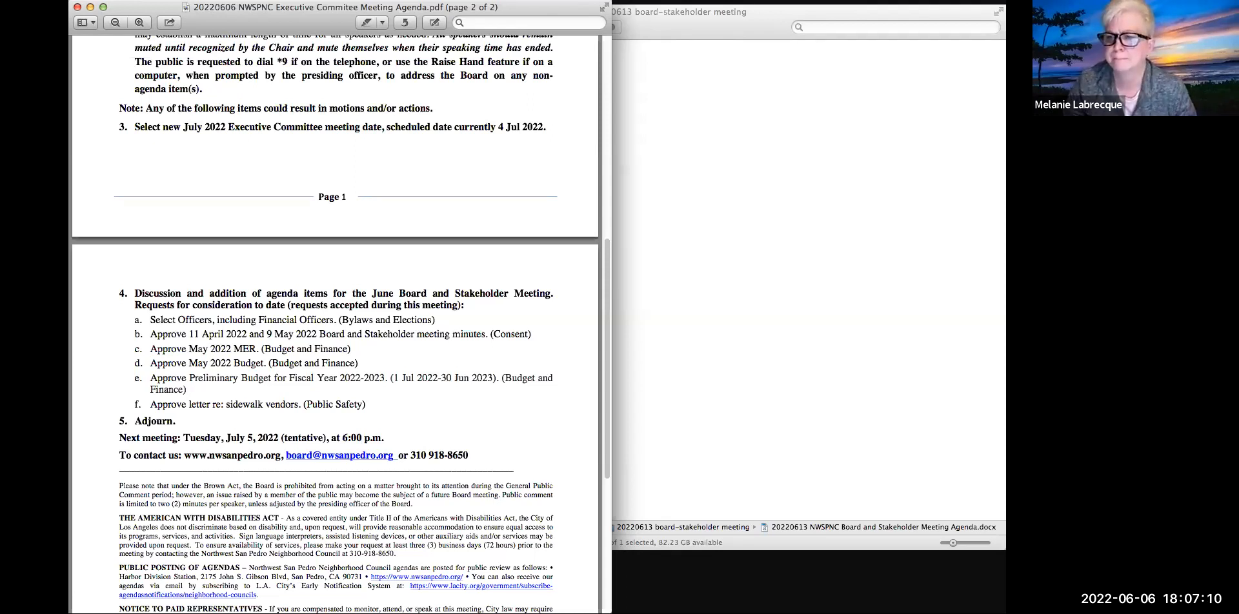
mouse_move(939, 141)
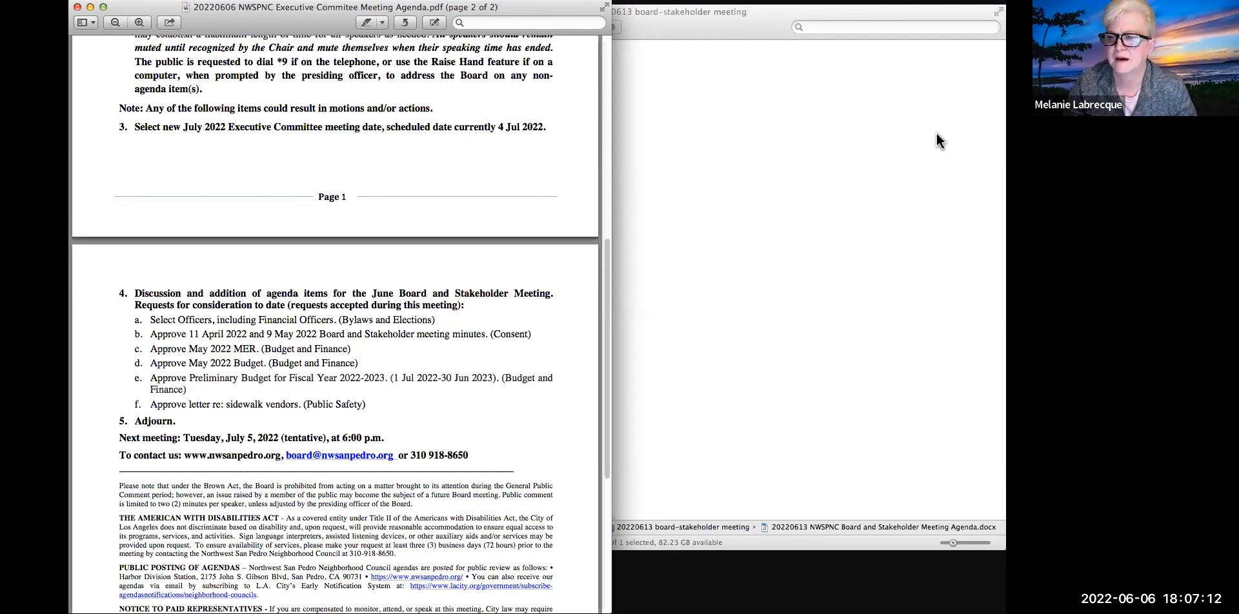
mouse_move(853, 102)
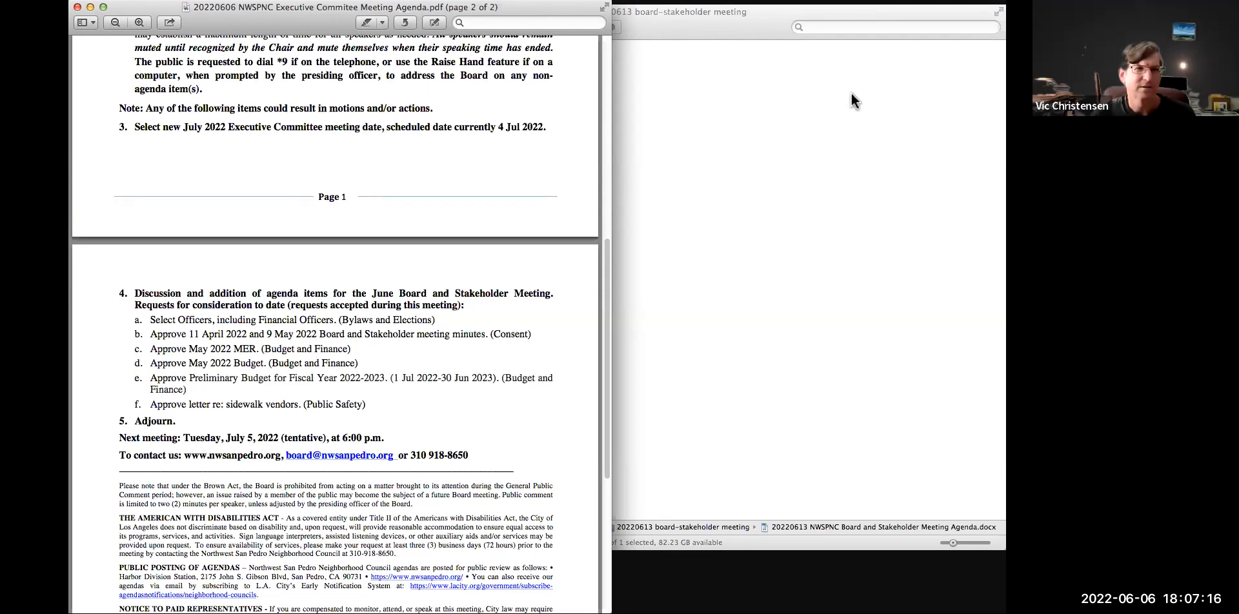
mouse_move(869, 120)
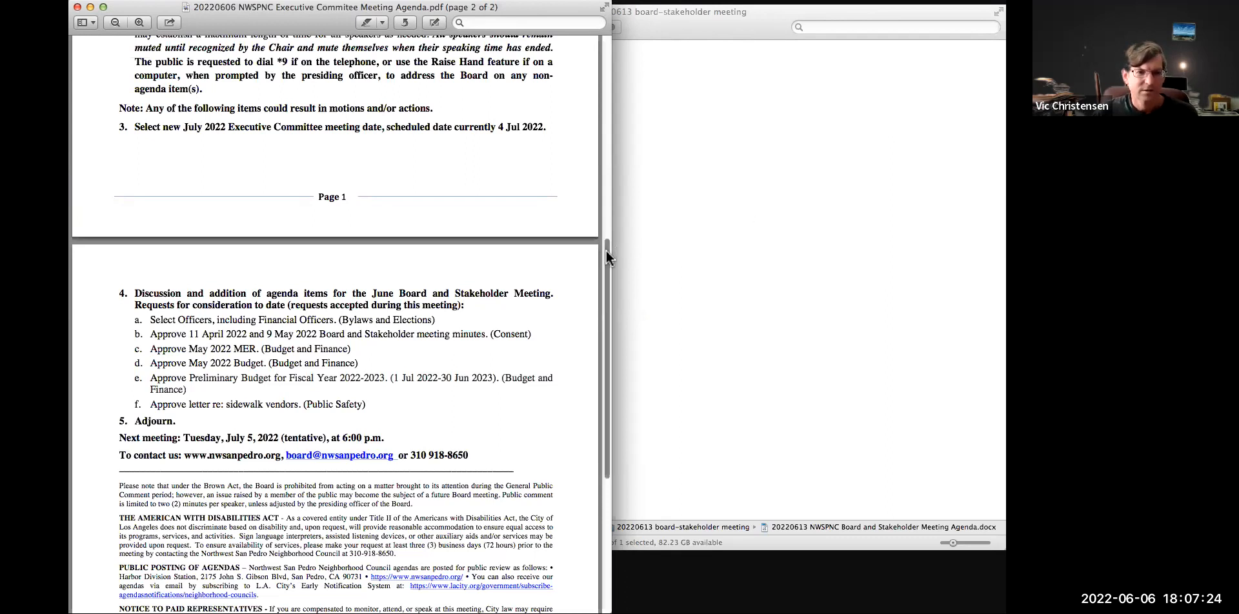
scroll("down", 3)
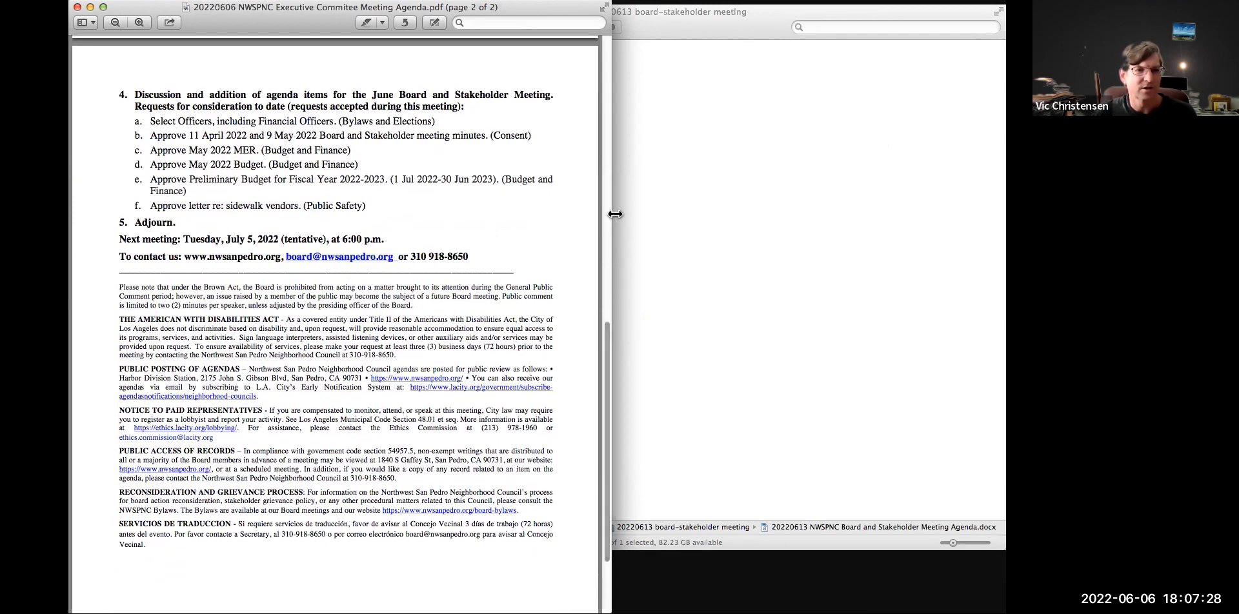
mouse_move(719, 145)
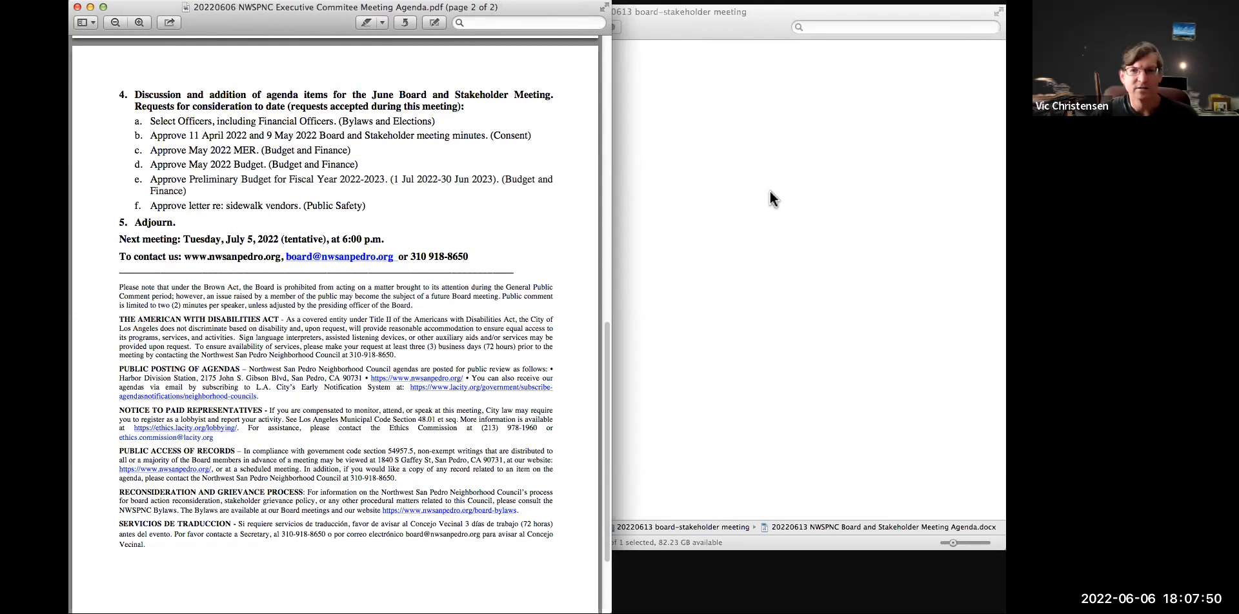
mouse_move(768, 196)
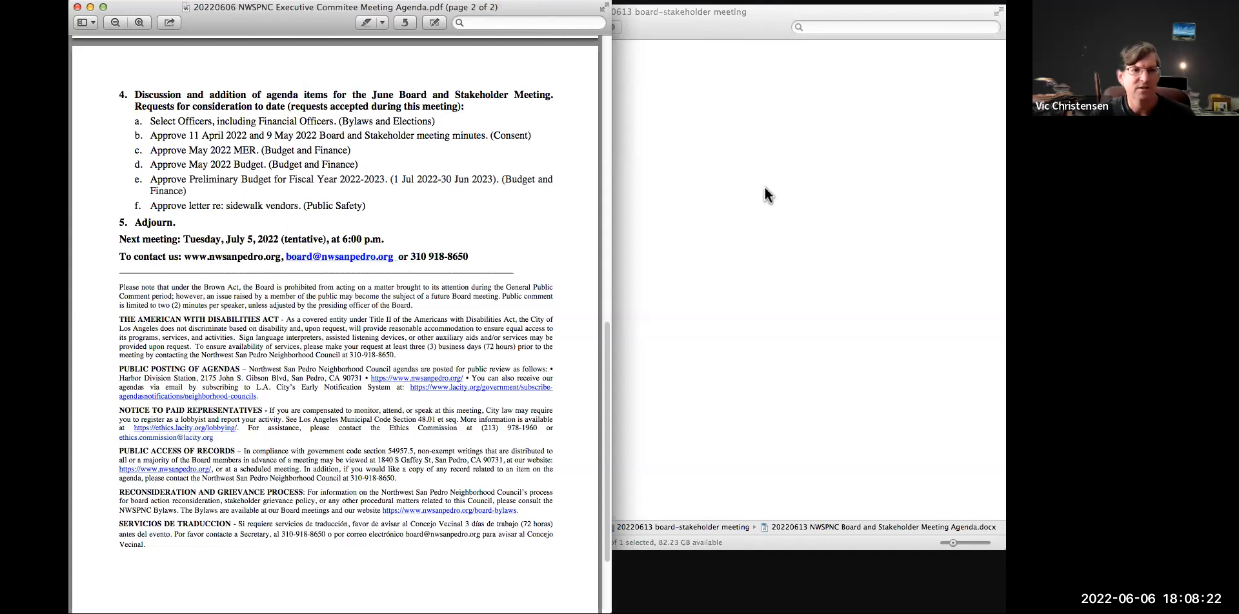
mouse_move(791, 303)
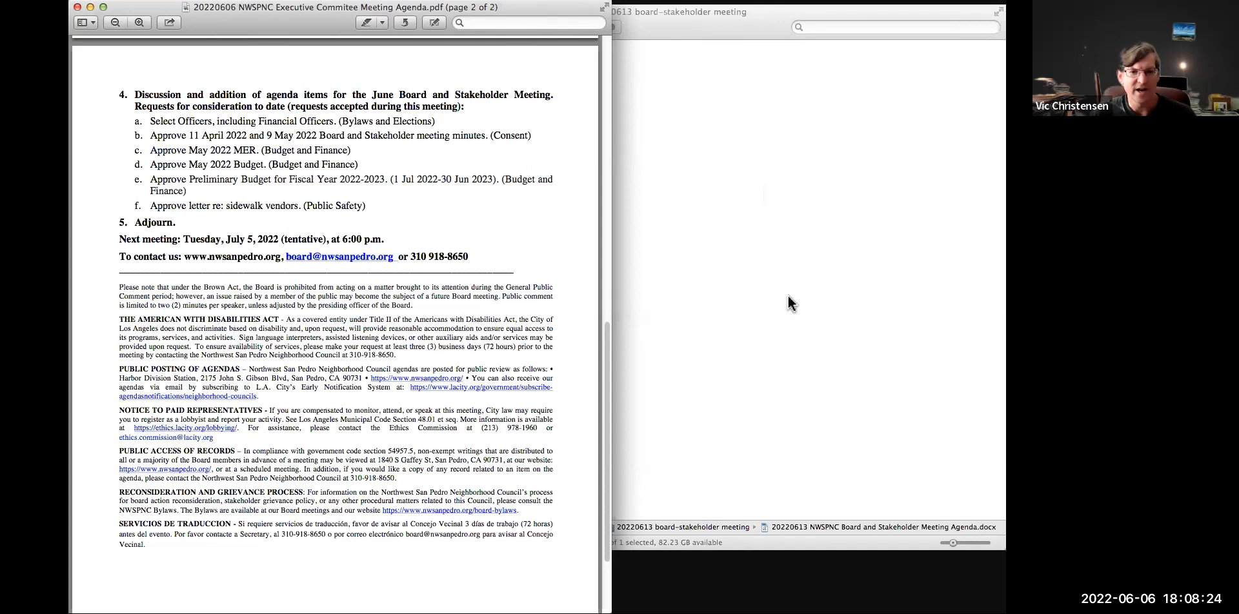
mouse_move(835, 411)
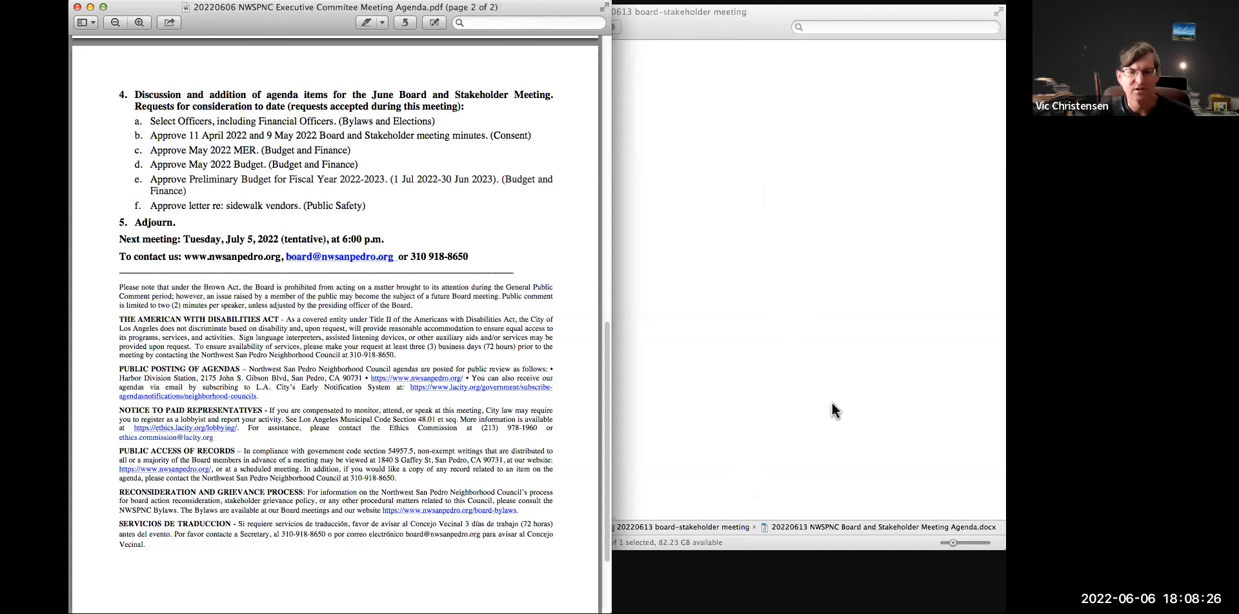
mouse_move(852, 441)
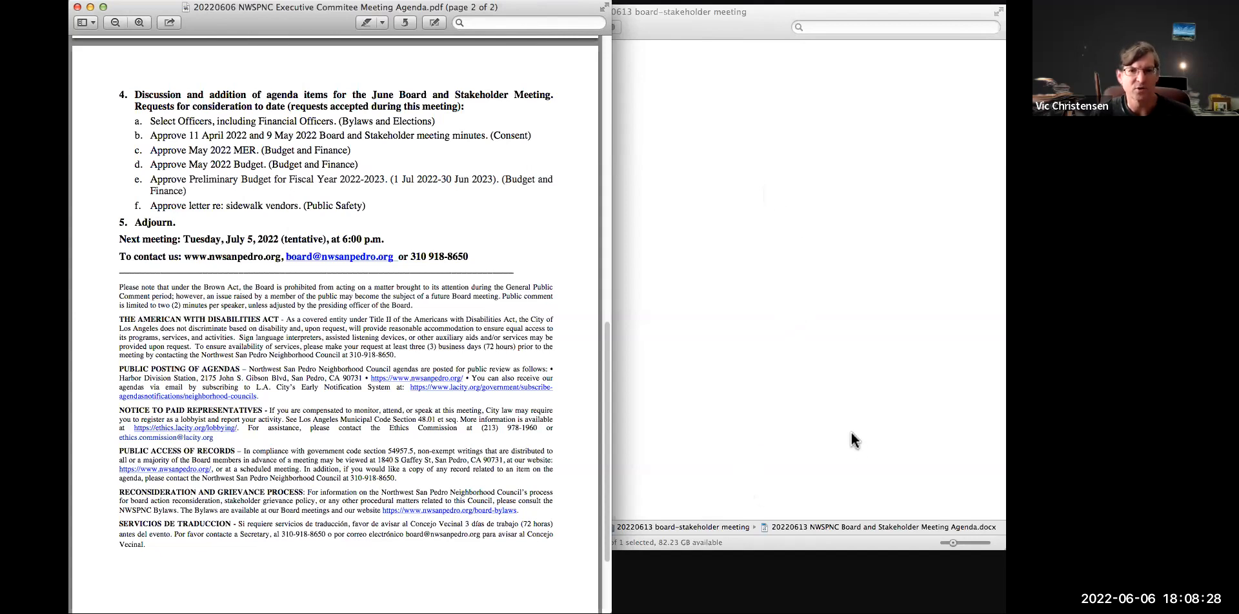
mouse_move(847, 427)
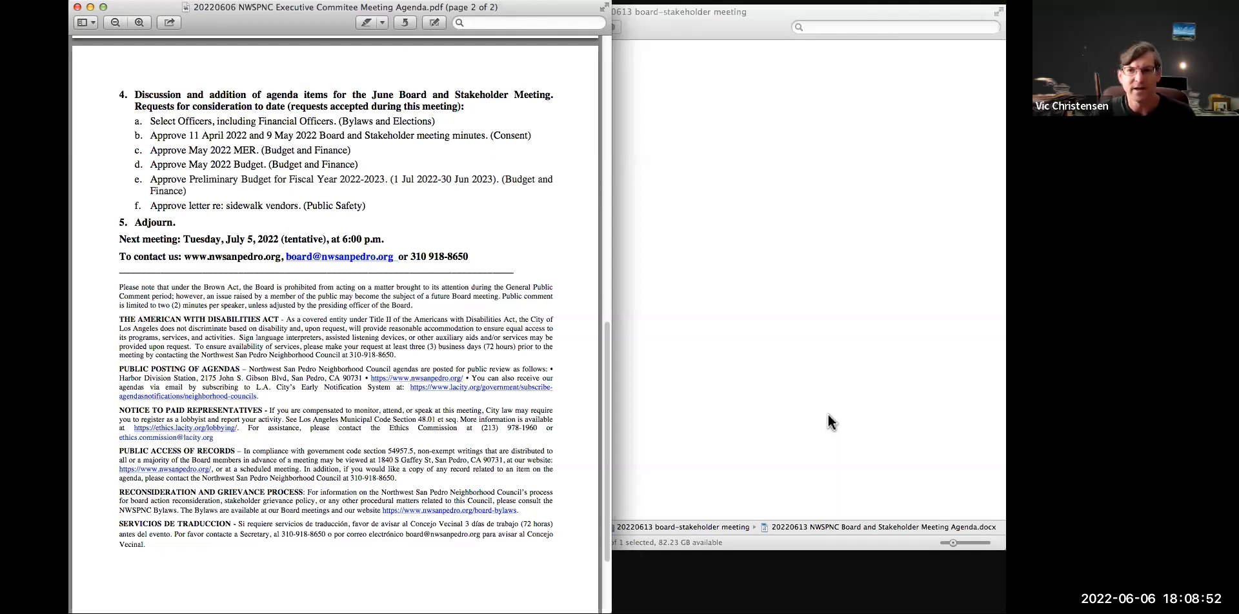
mouse_move(848, 378)
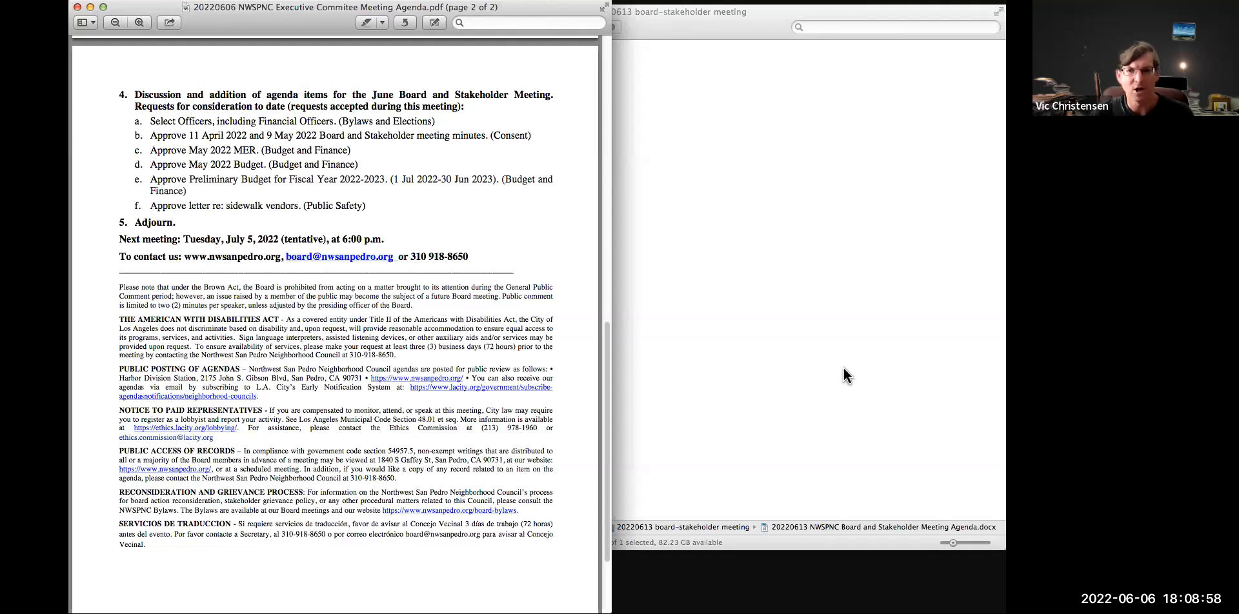
mouse_move(845, 341)
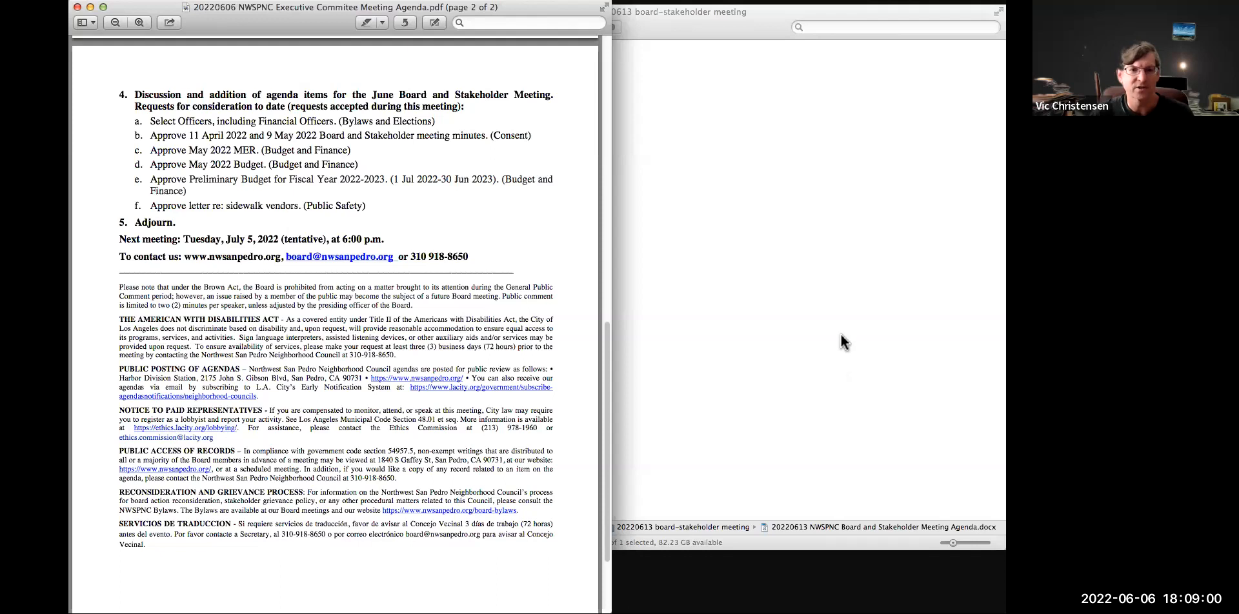
mouse_move(844, 340)
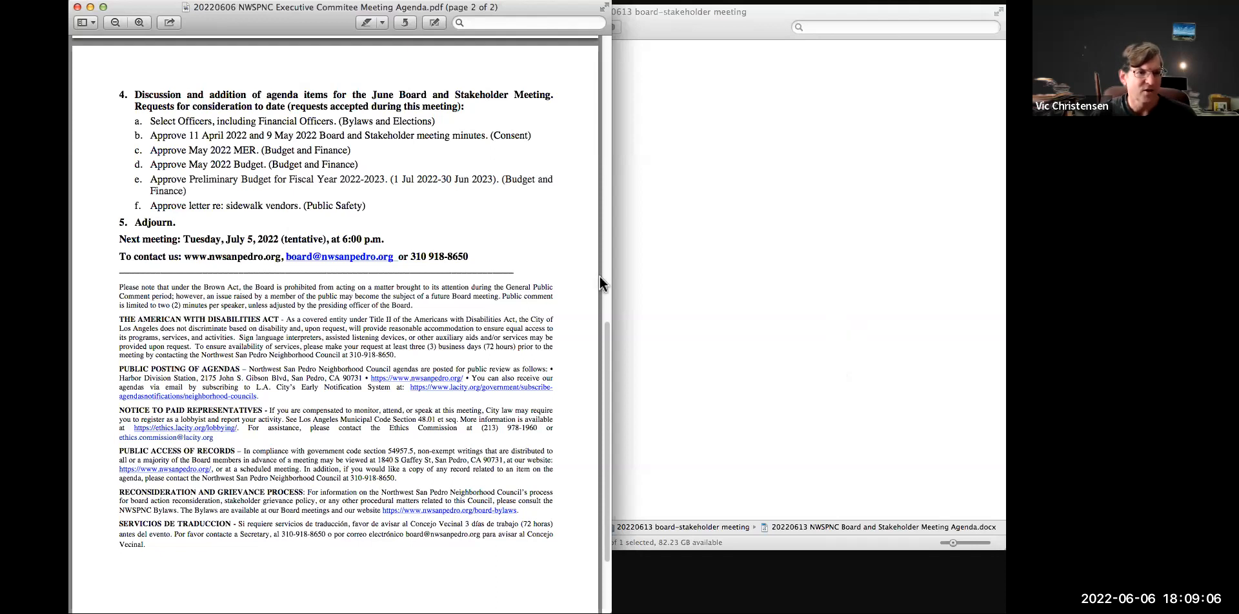
mouse_move(829, 354)
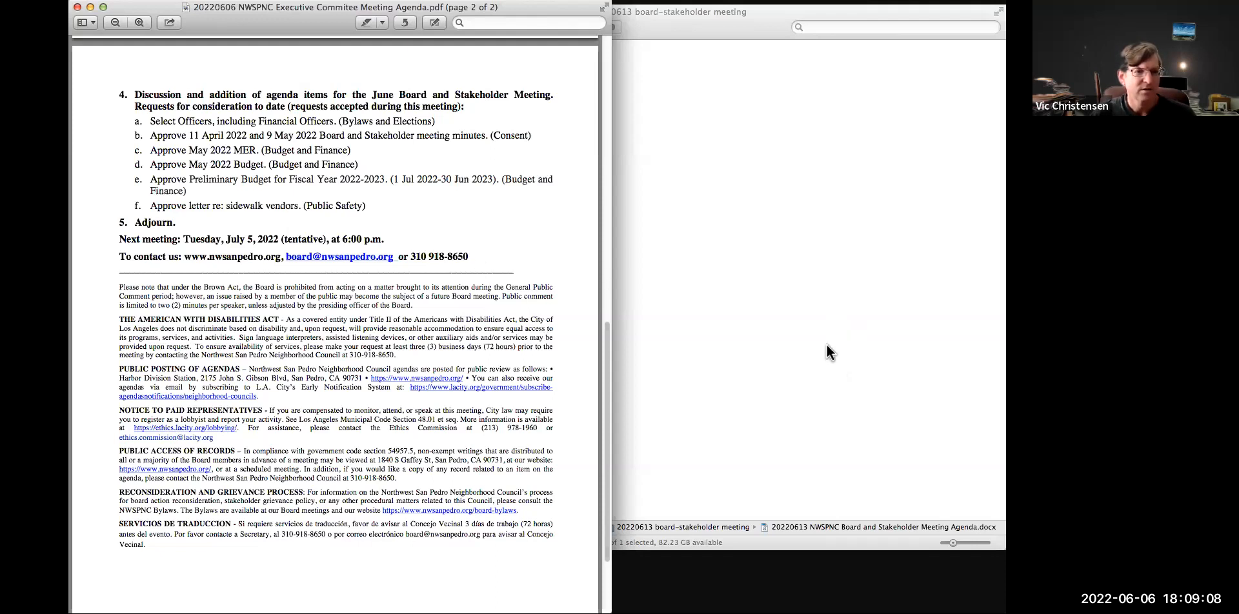
mouse_move(838, 343)
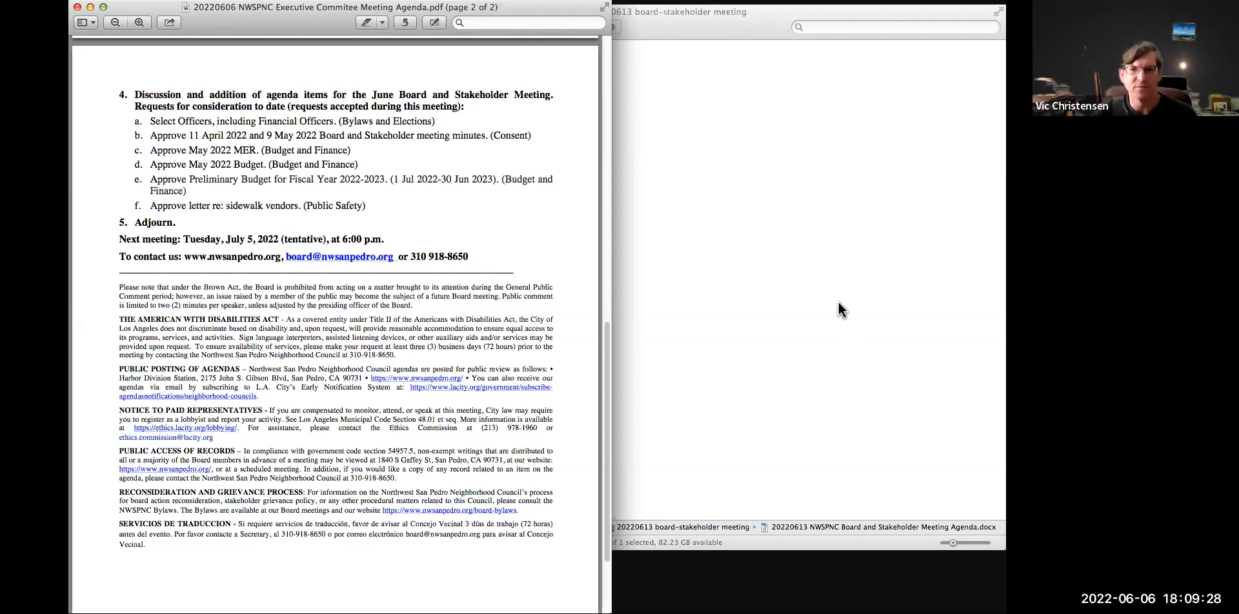
mouse_move(830, 302)
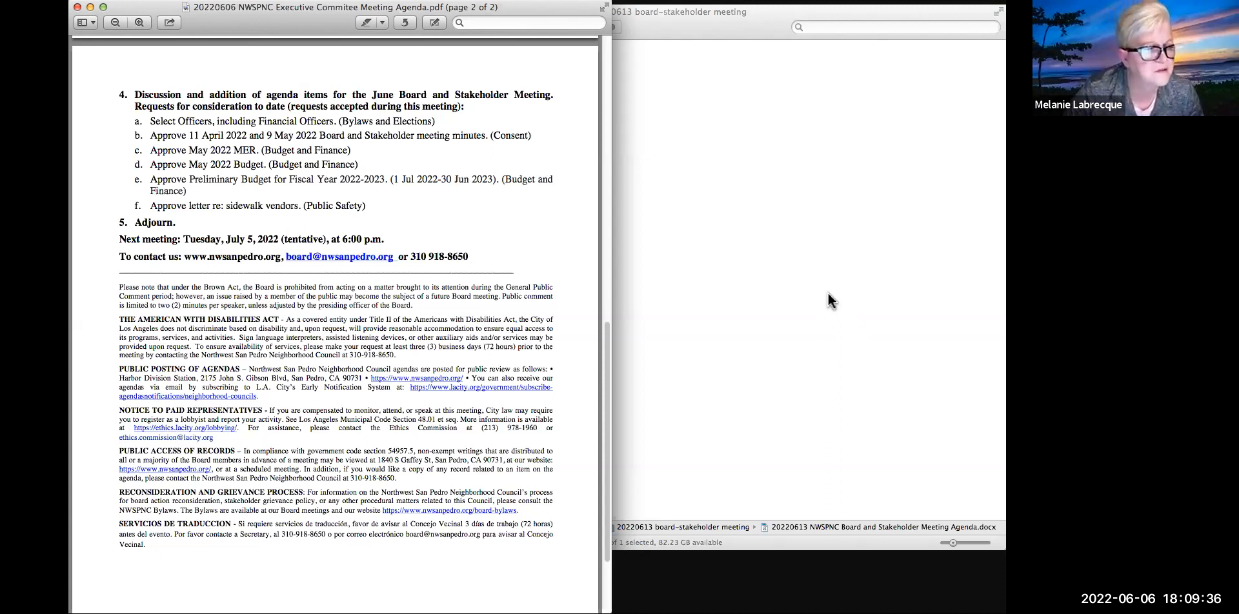
mouse_move(817, 272)
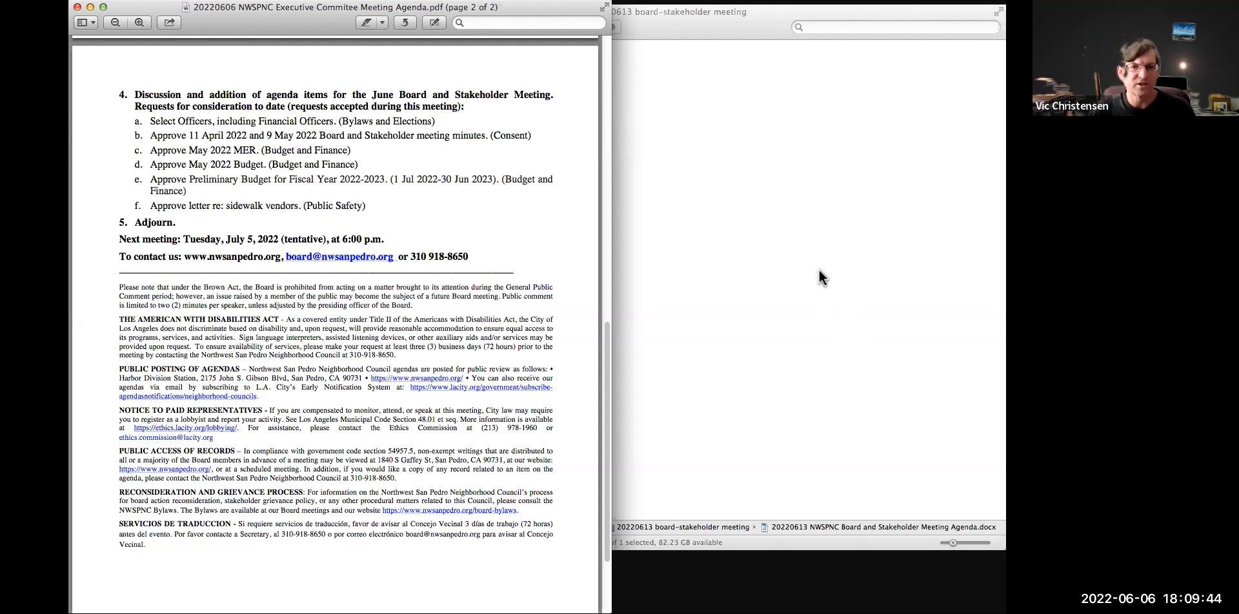
mouse_move(835, 283)
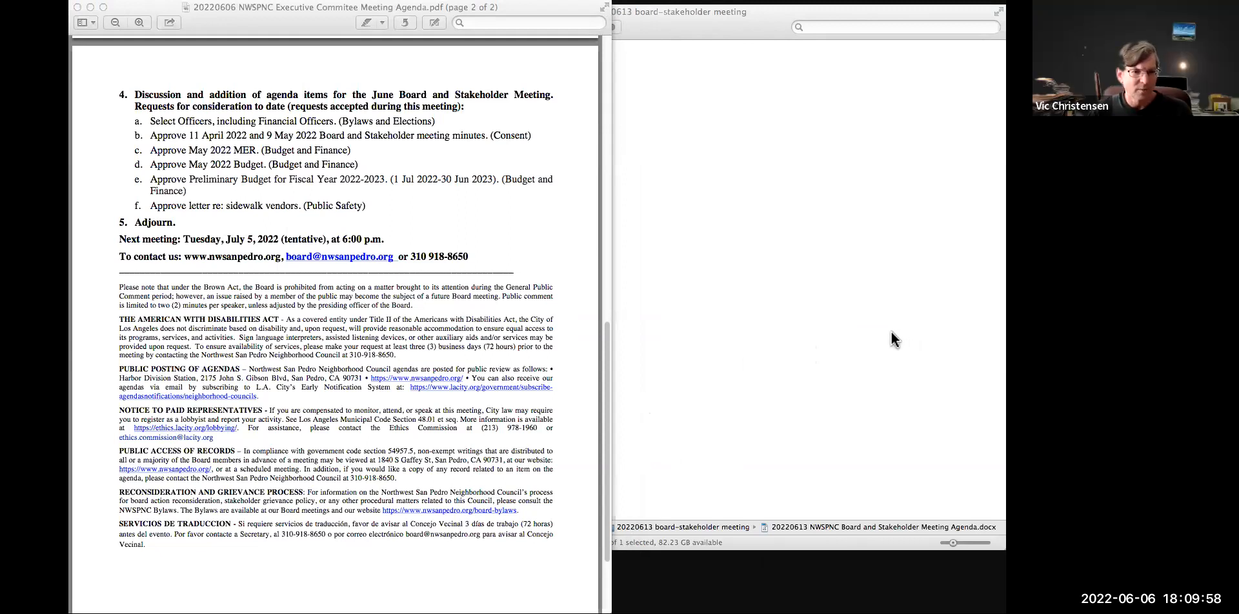
mouse_move(253, 292)
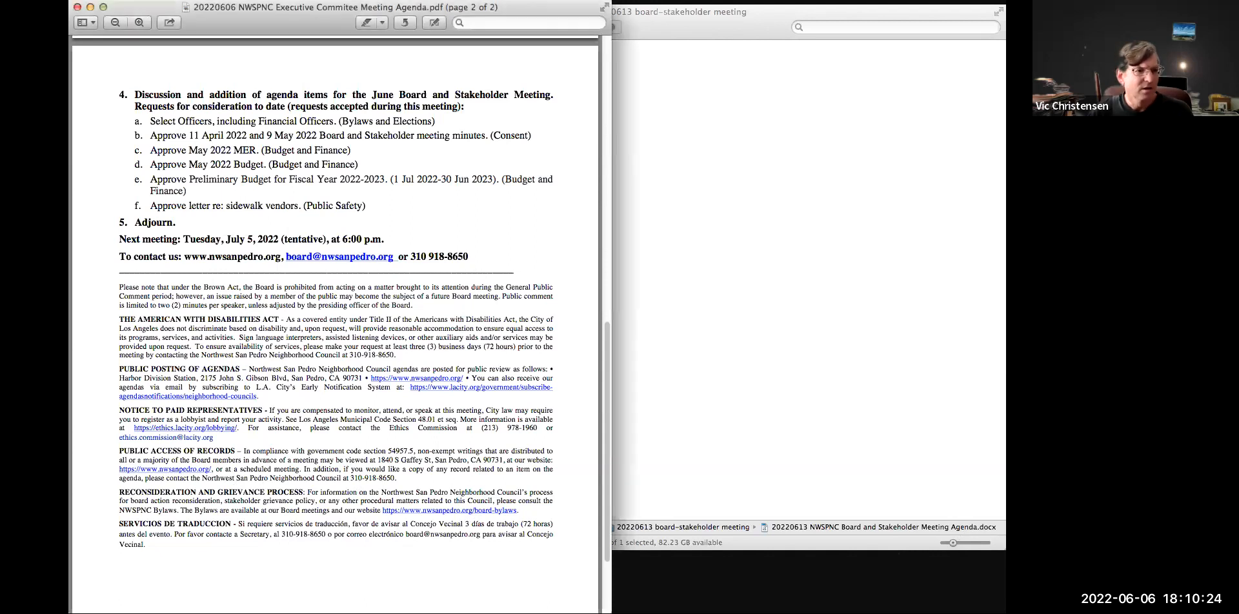
mouse_move(891, 380)
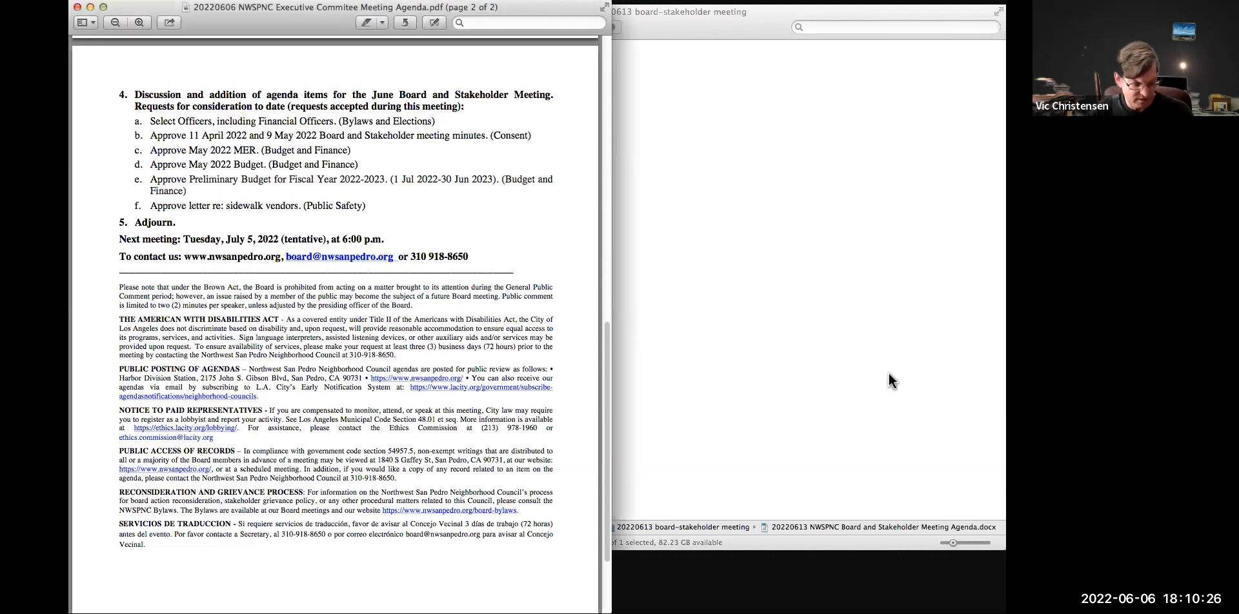
mouse_move(652, 42)
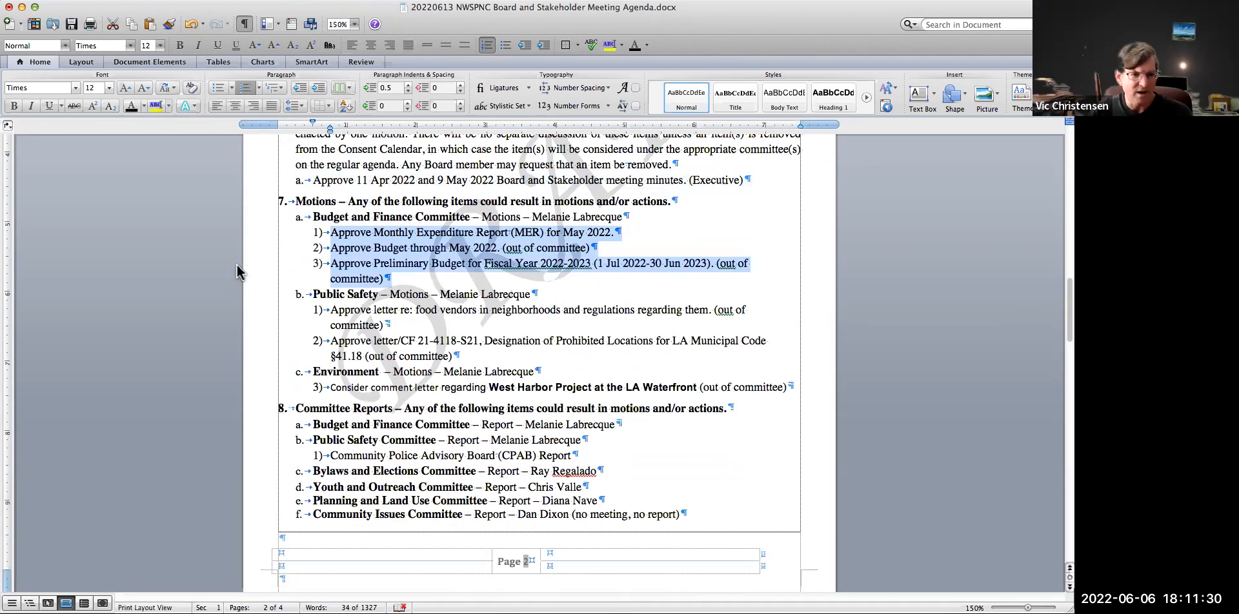
mouse_move(209, 283)
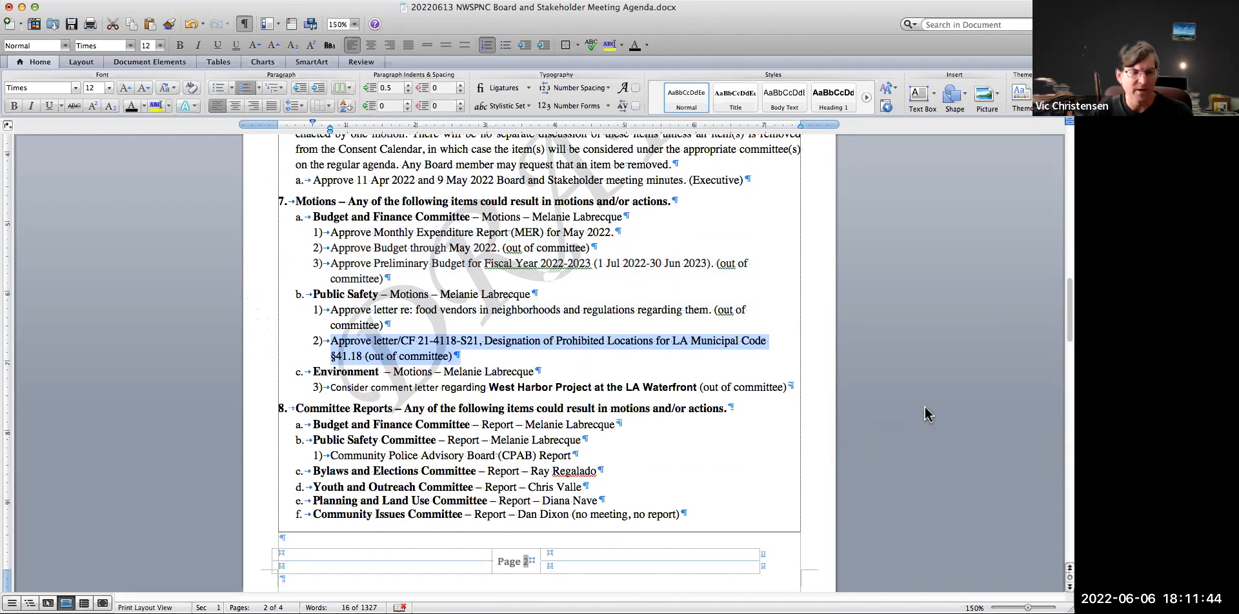
mouse_move(861, 374)
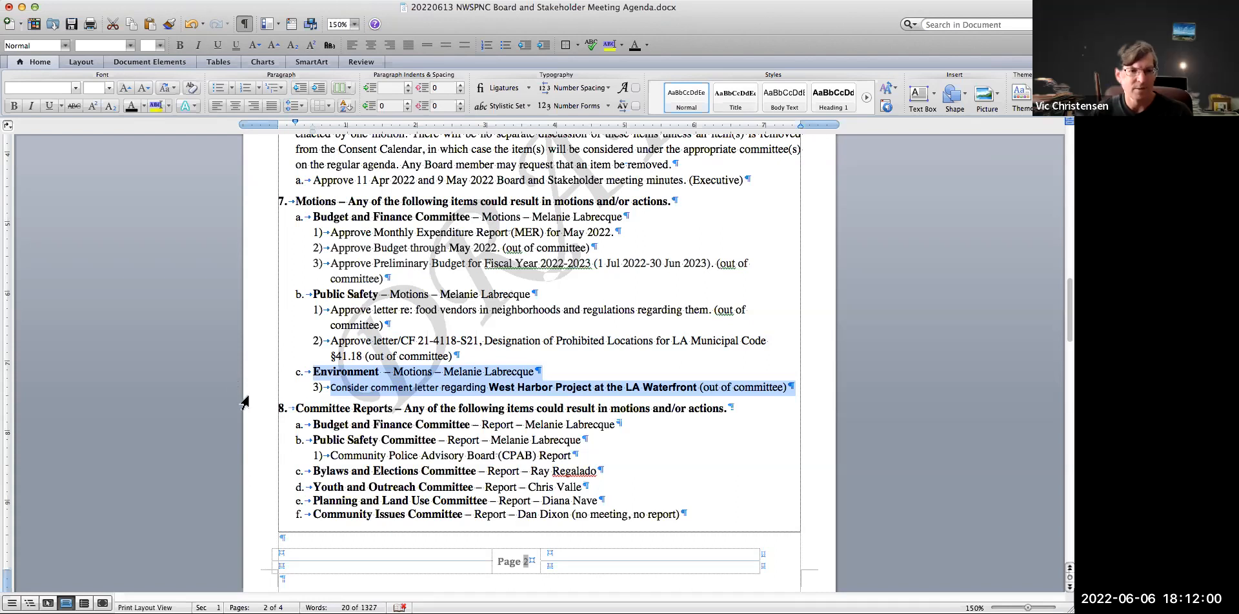
mouse_move(294, 399)
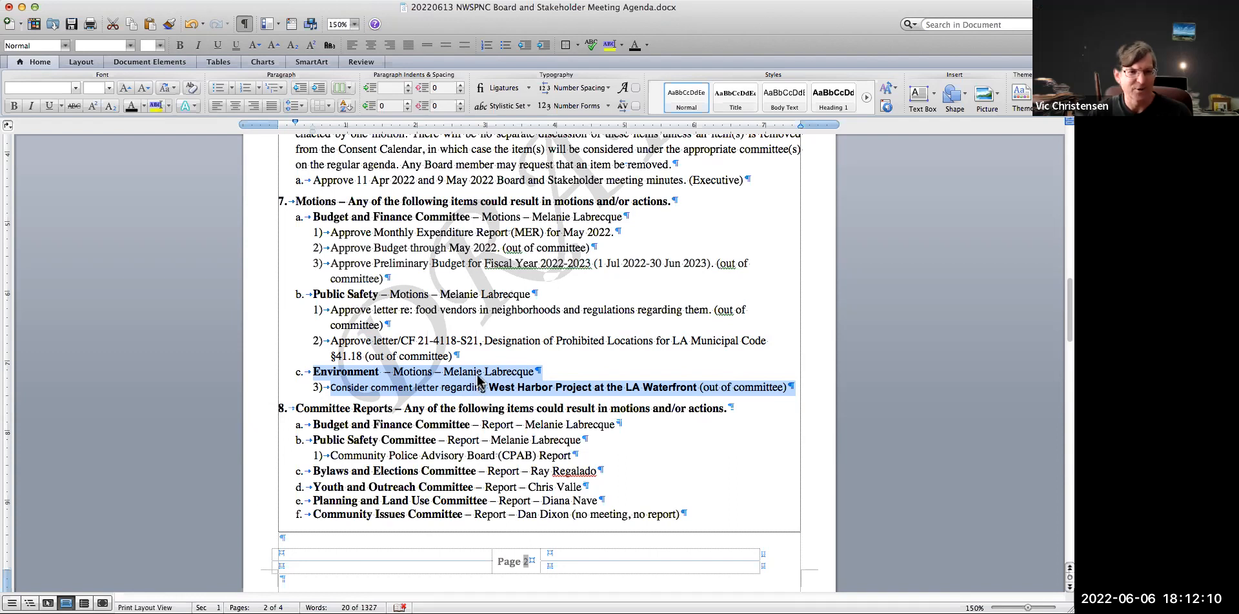
left_click(536, 372)
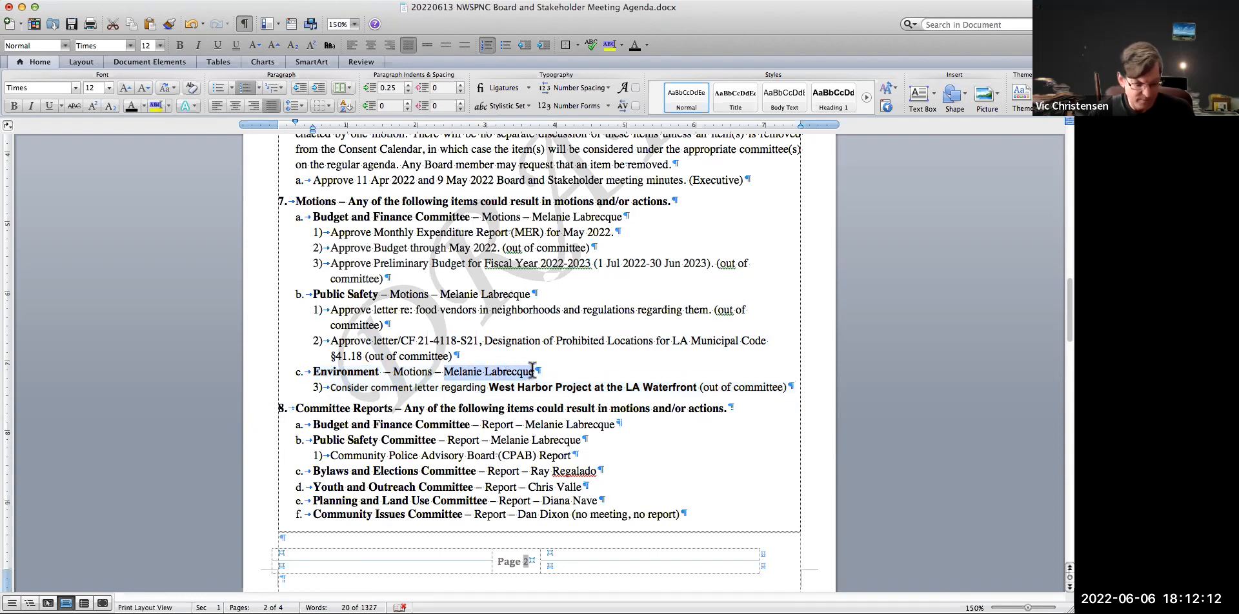
type("G")
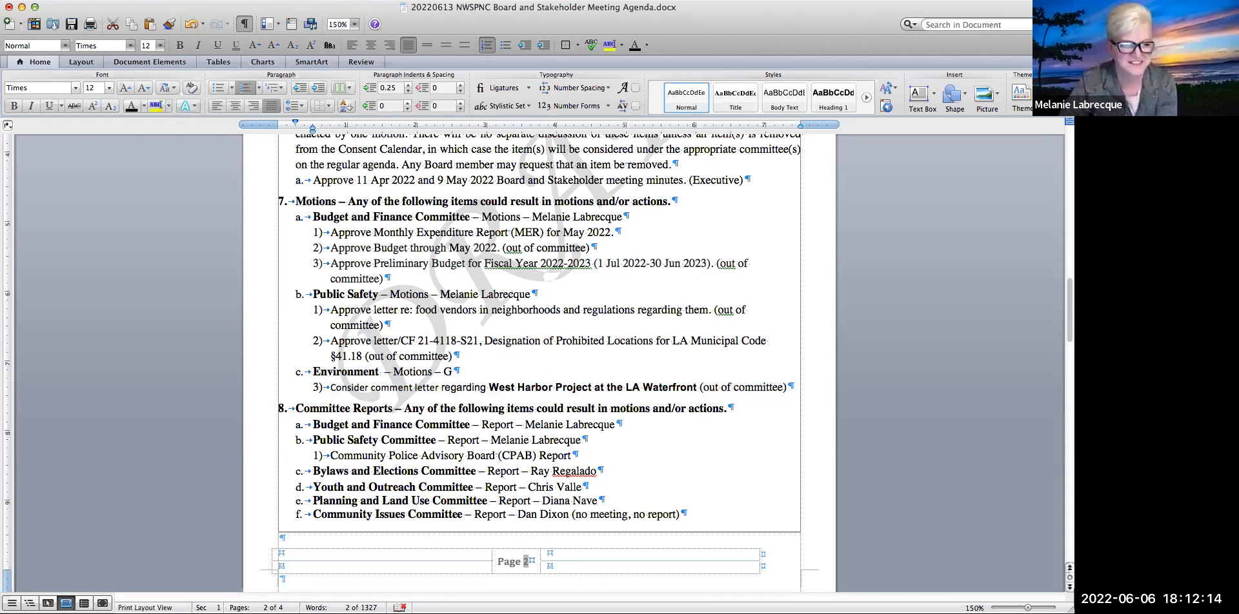
type("Gwen Henr")
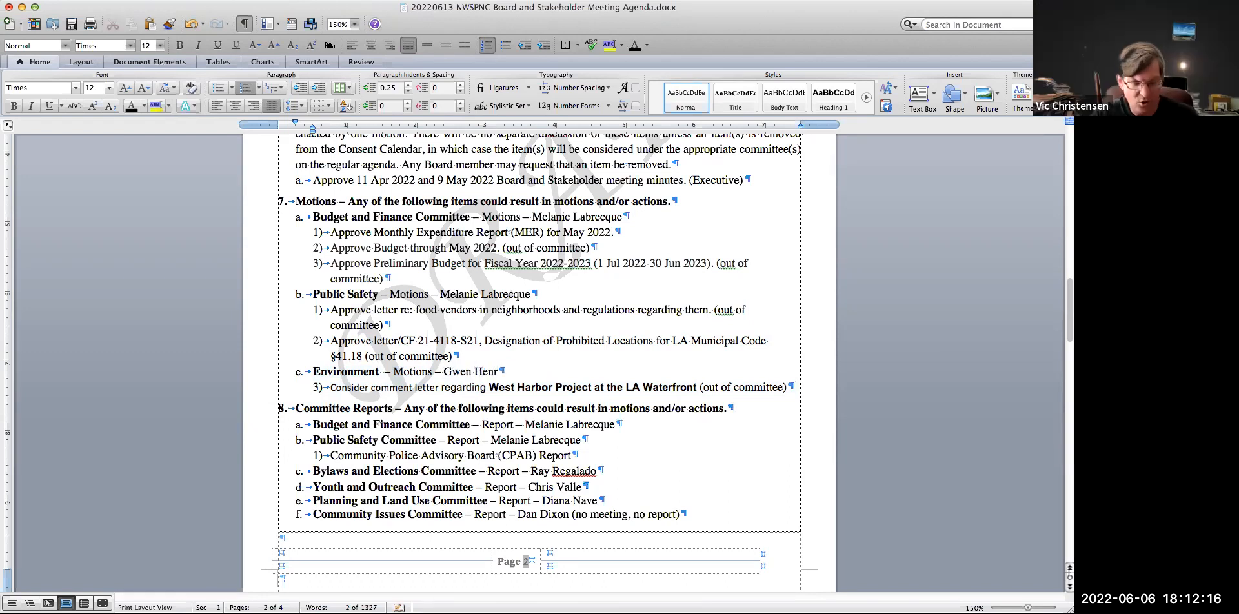
type("y")
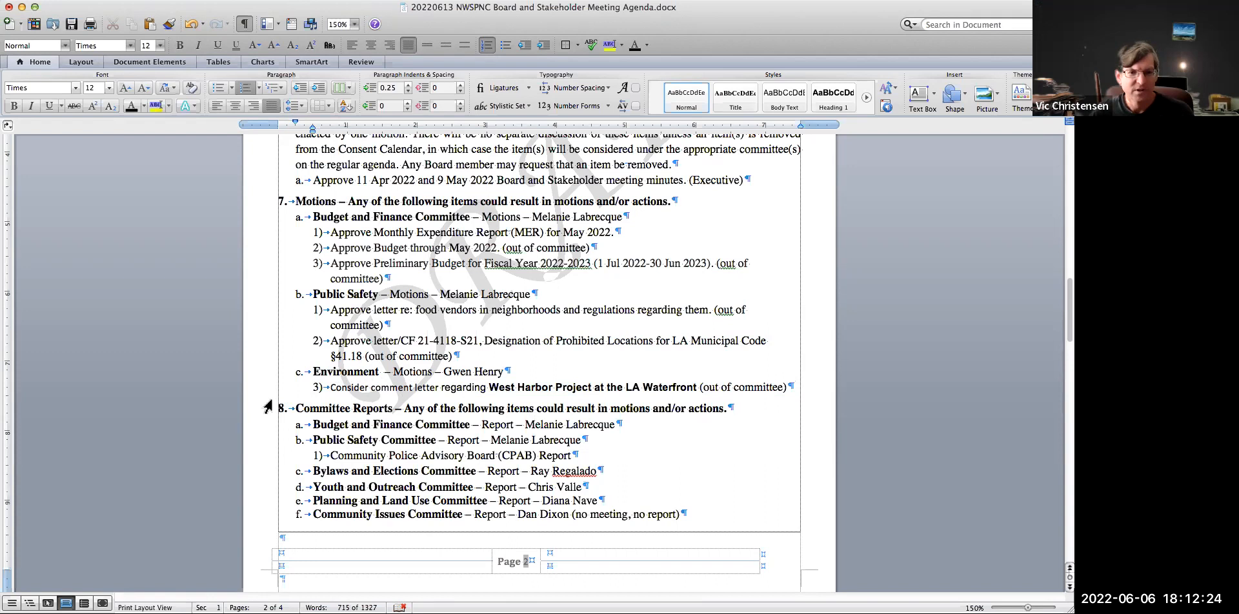
mouse_move(263, 380)
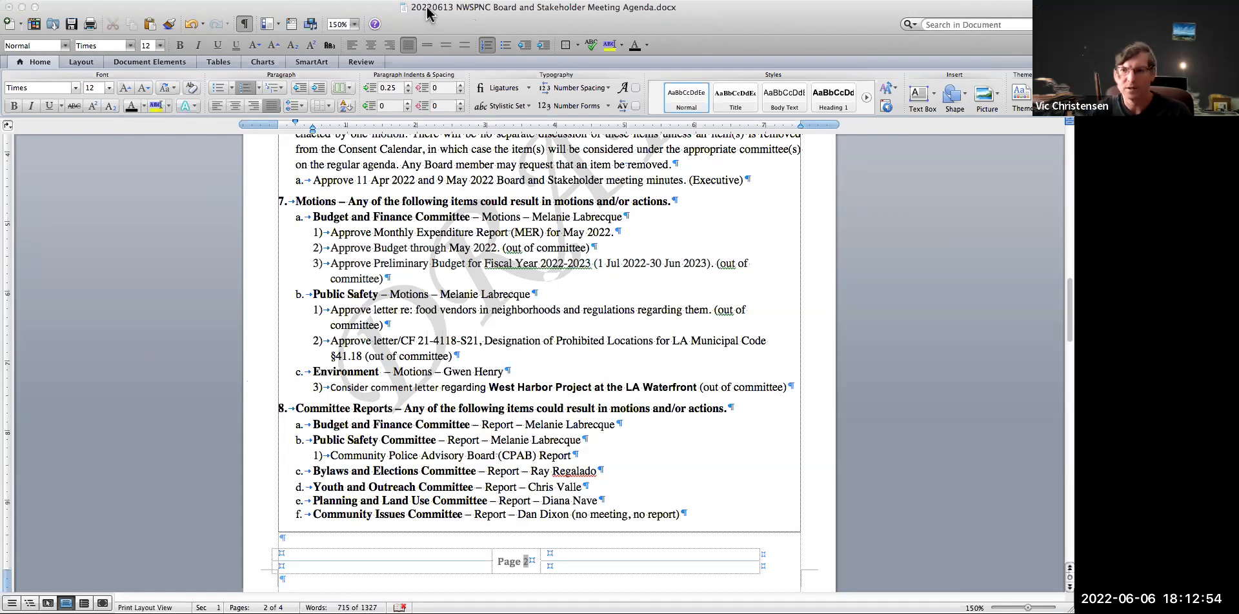
mouse_move(990, 235)
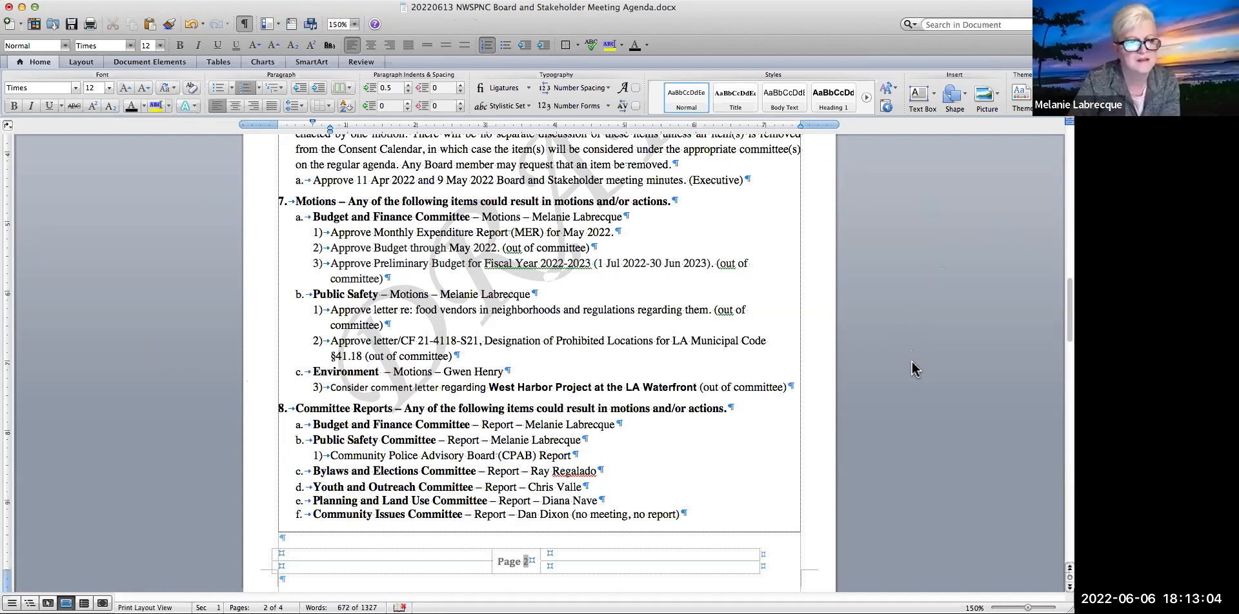
mouse_move(1012, 197)
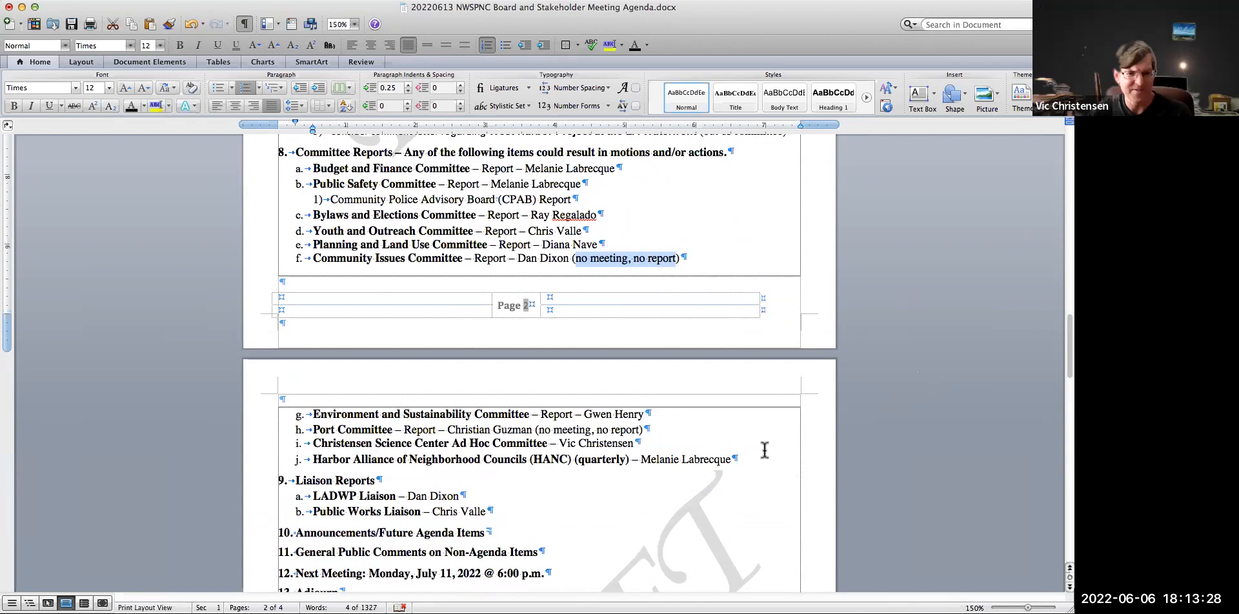
mouse_move(867, 486)
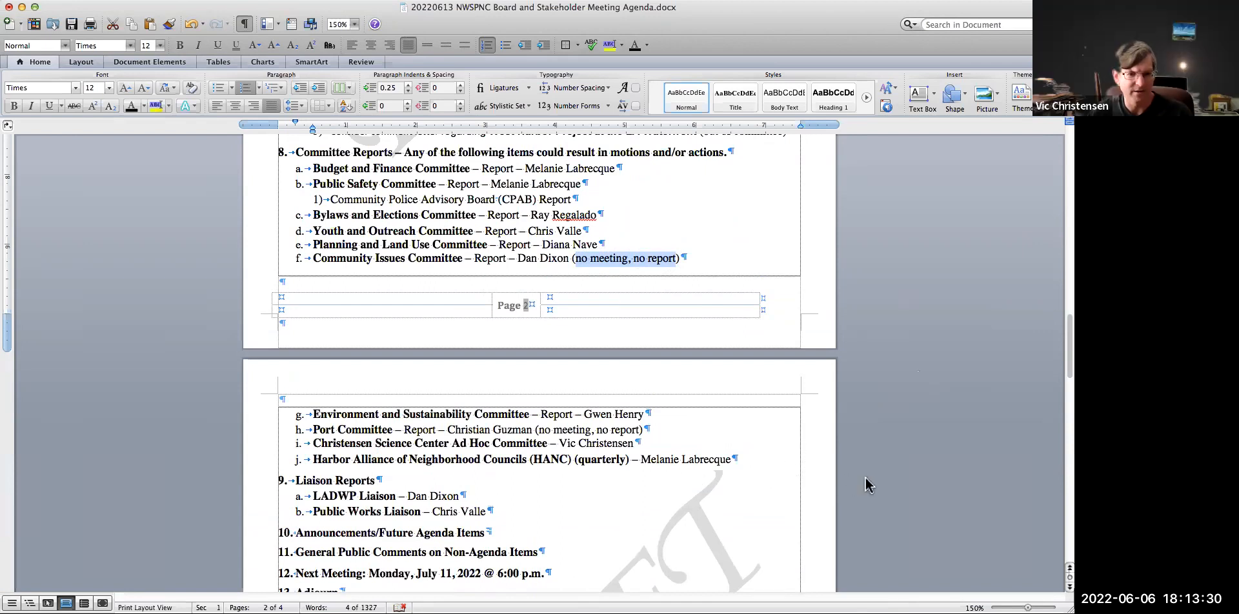
Deselect the text and return to page 1 with the public input and AB 361 notices.
double_click(602, 460)
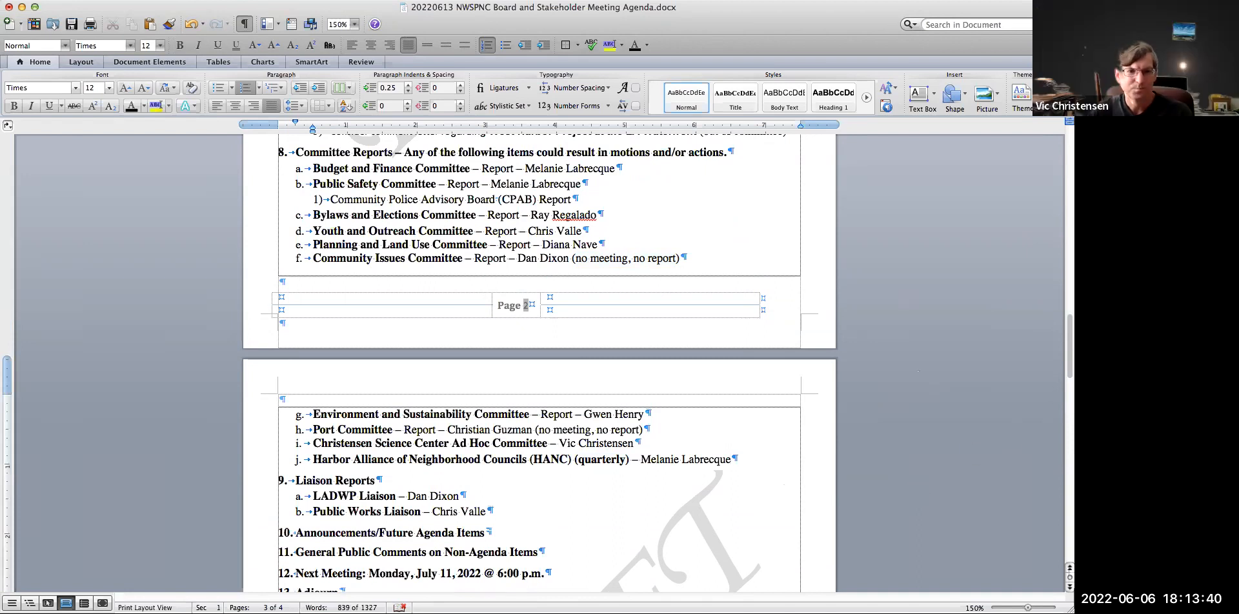
scroll("down", 3)
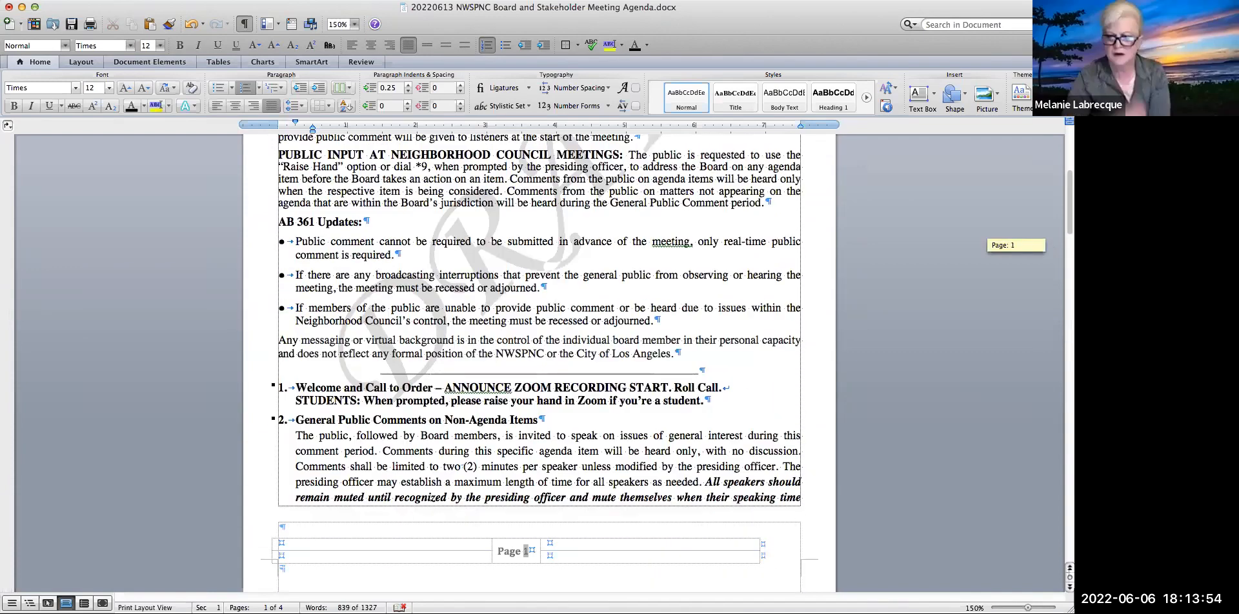
Scroll the June 13 agenda down to items 3–7, officer selections and consent calendar.
scroll("down", 3)
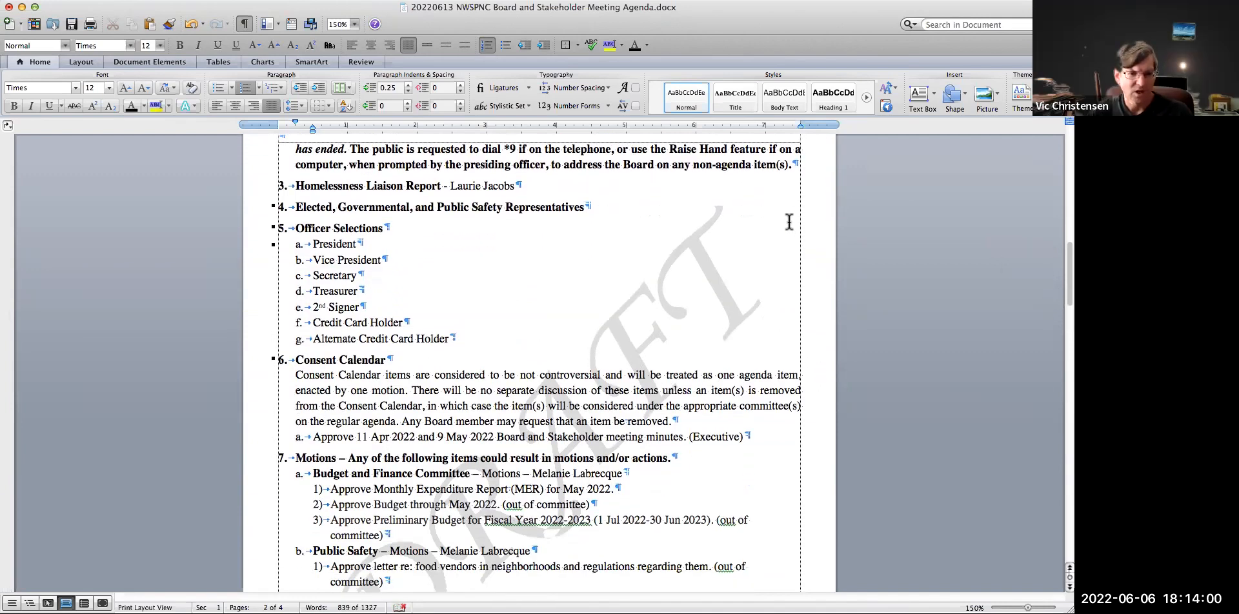
mouse_move(818, 341)
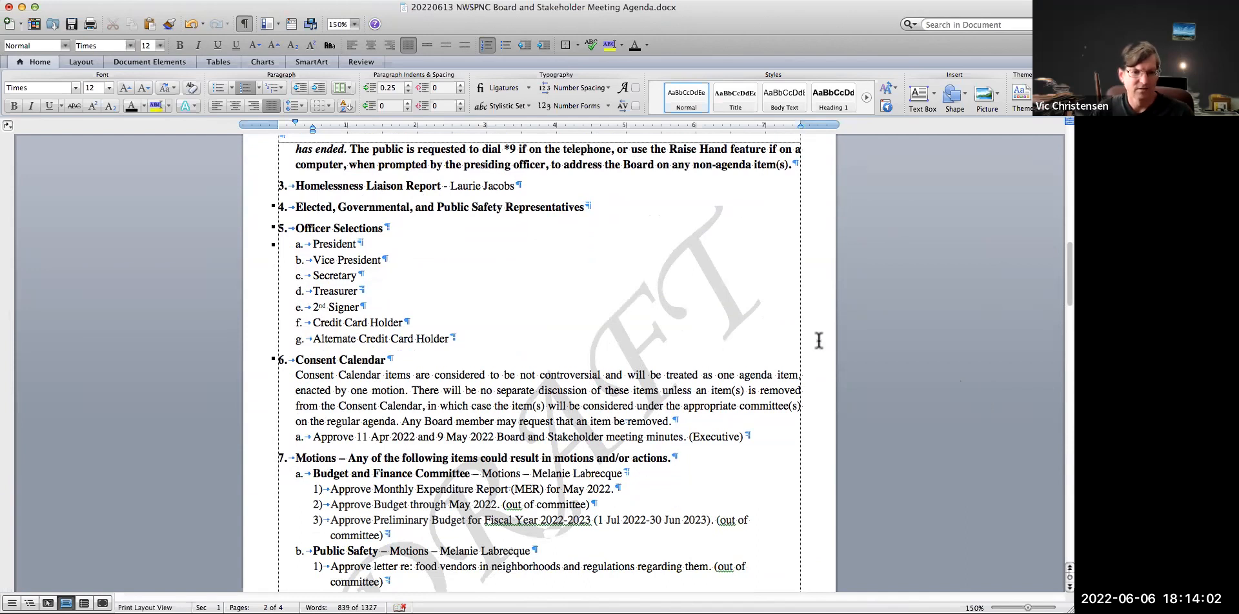